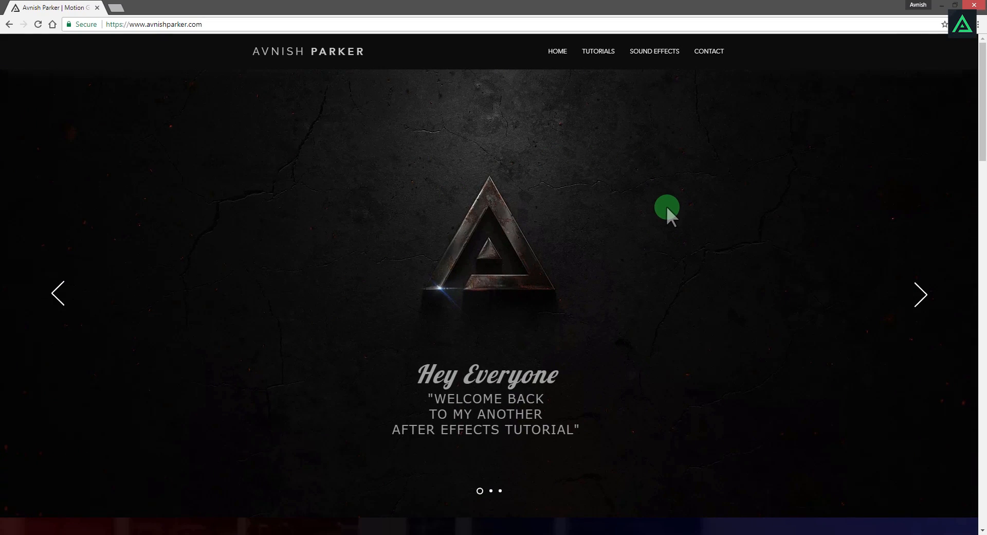
mouse_move(615, 241)
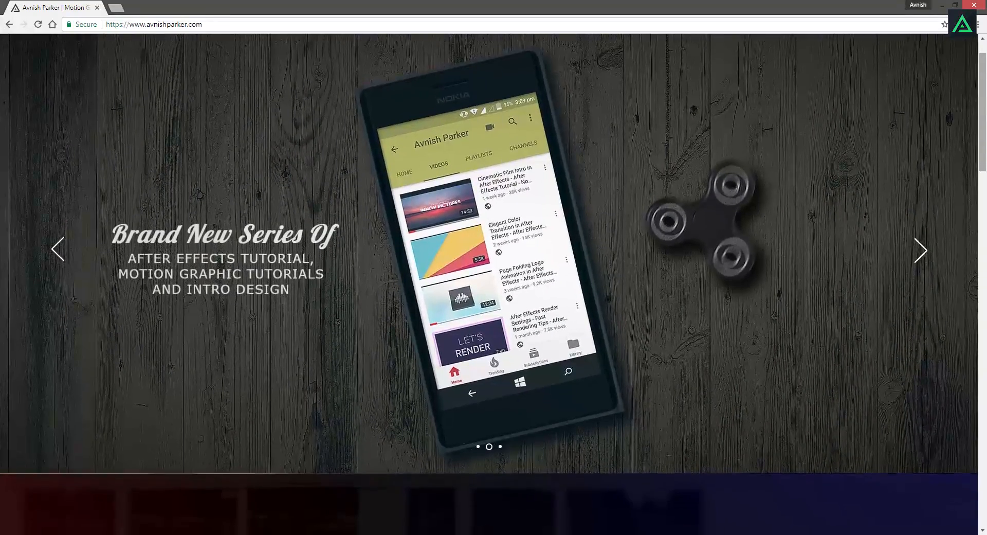
Scroll through the avnishparker.com tutorials, sound effects and contact sections.
scroll(down, 3)
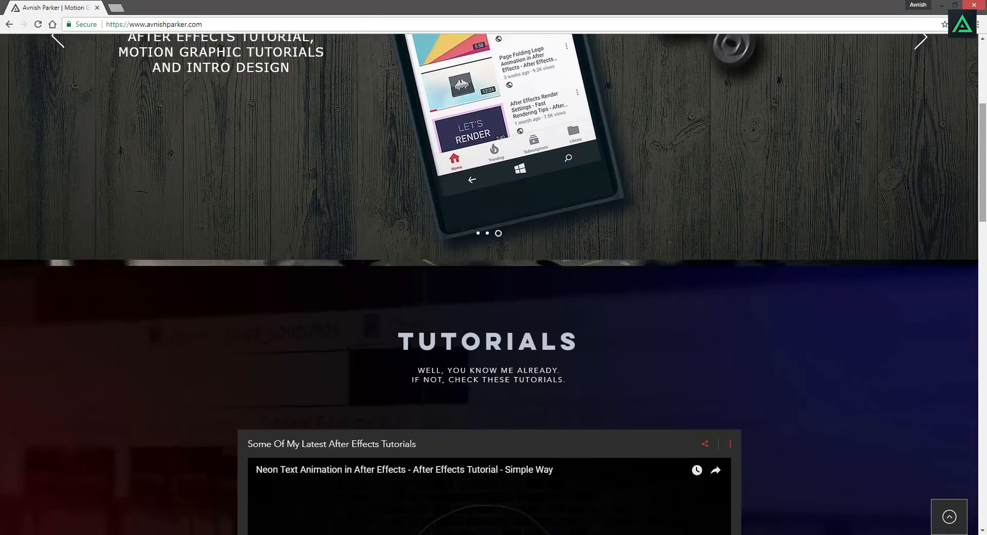
scroll(down, 3)
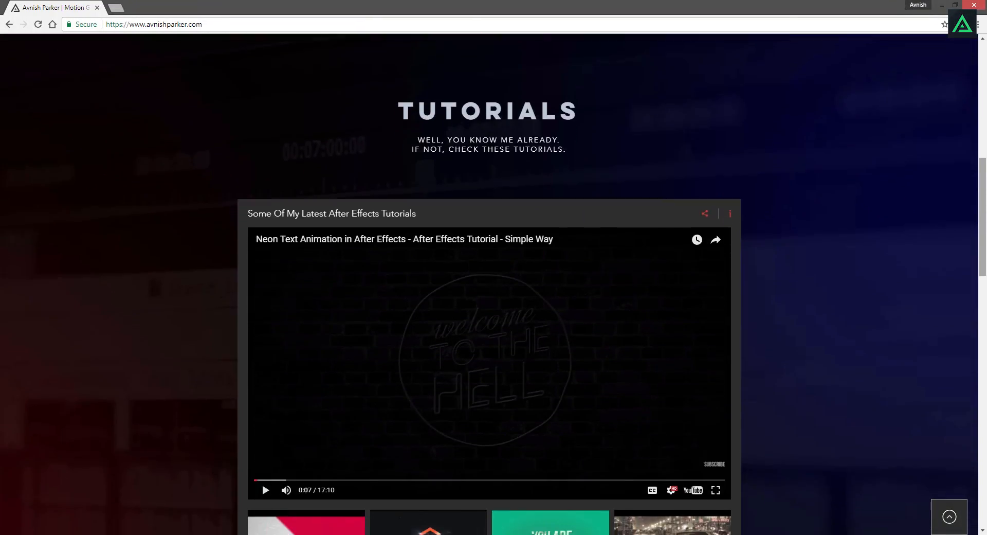
scroll(down, 3)
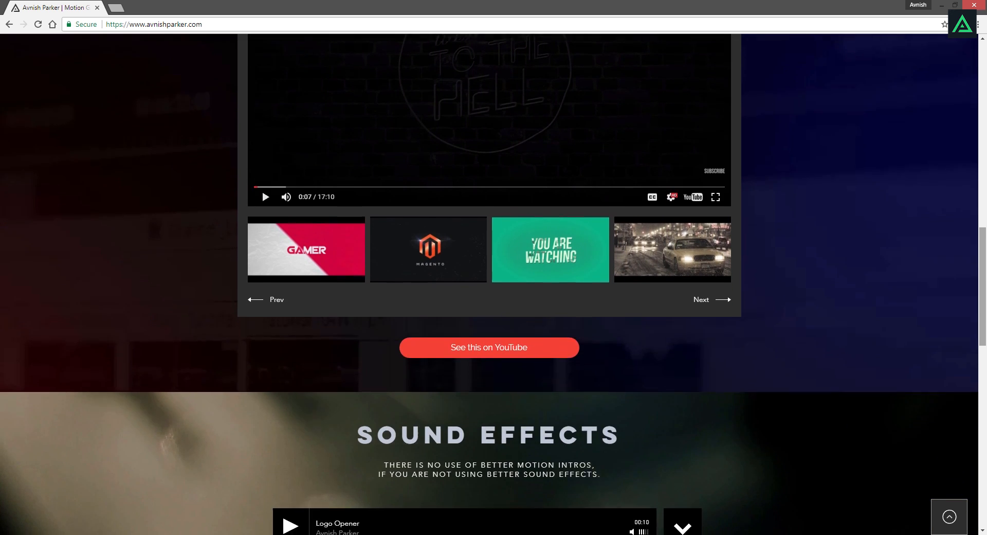
scroll(down, 3)
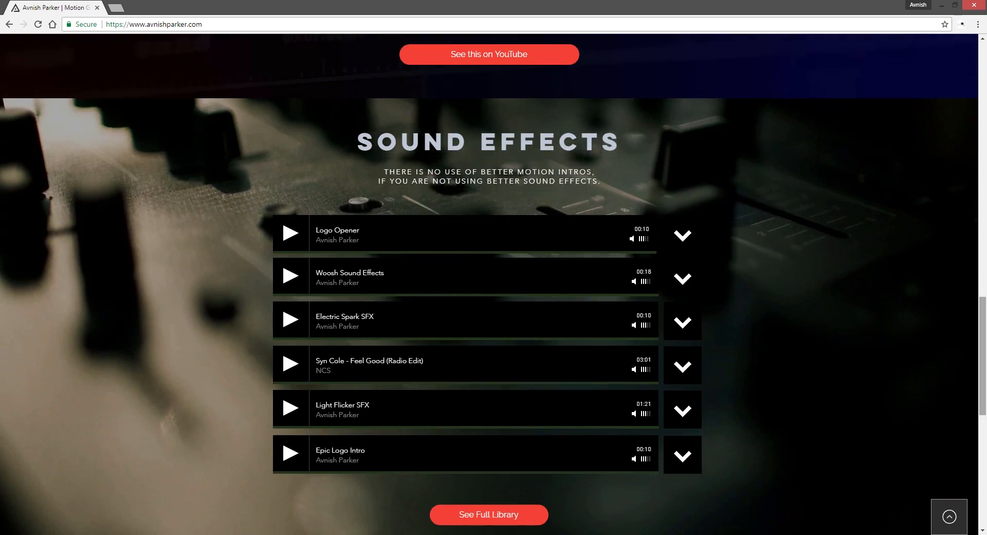
scroll(down, 3)
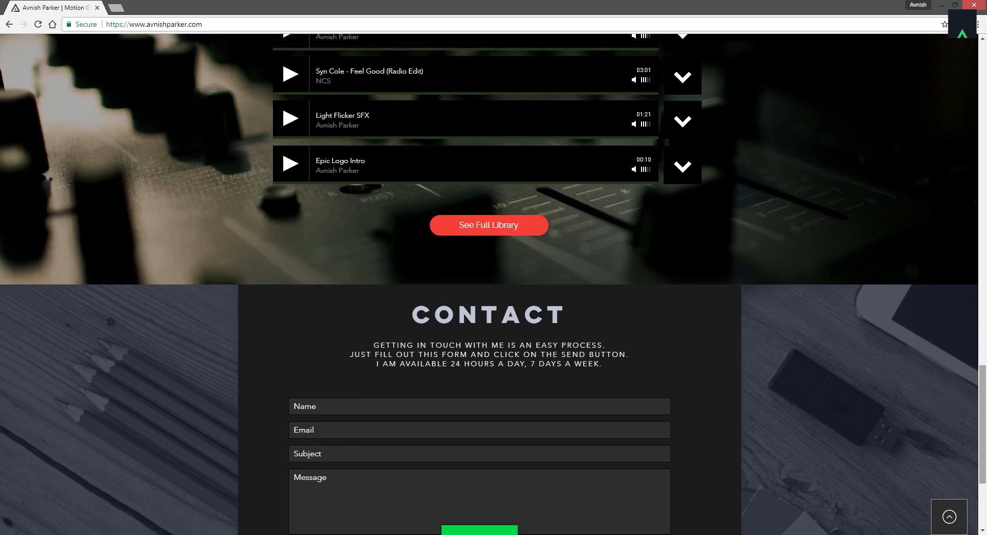
scroll(down, 3)
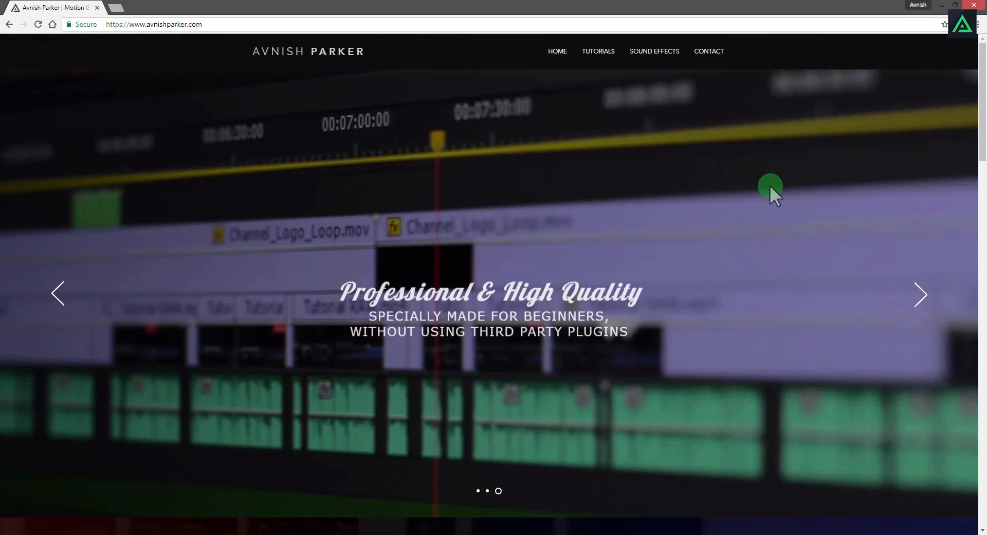
scroll(down, 3)
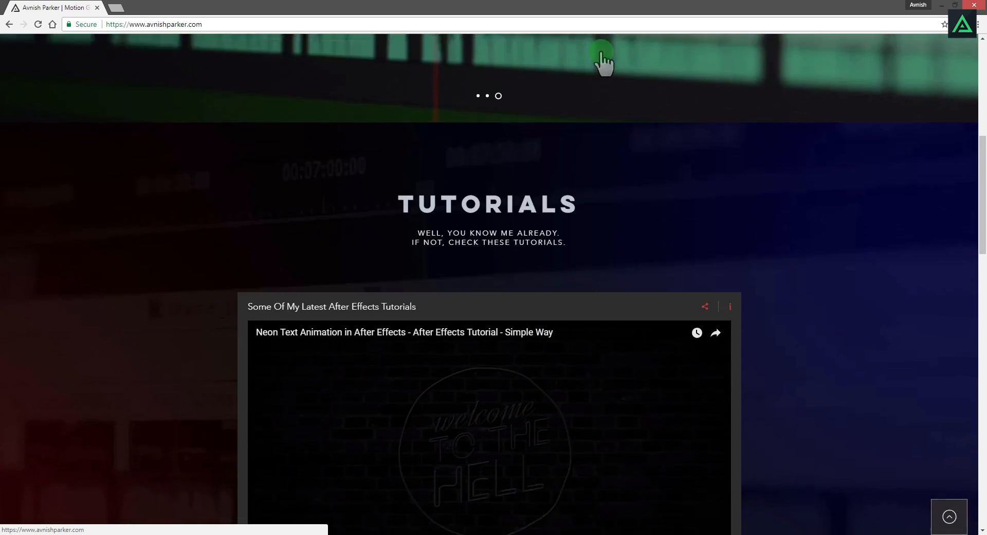
Play the Wipe Text Animation tutorial from the GAMER thumbnail, then return to the top.
scroll(down, 3)
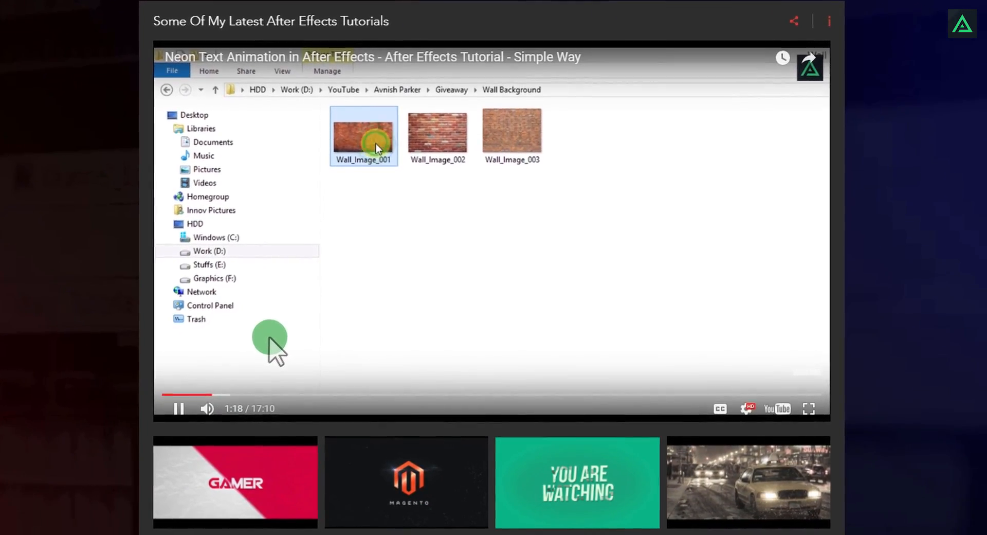
click(235, 487)
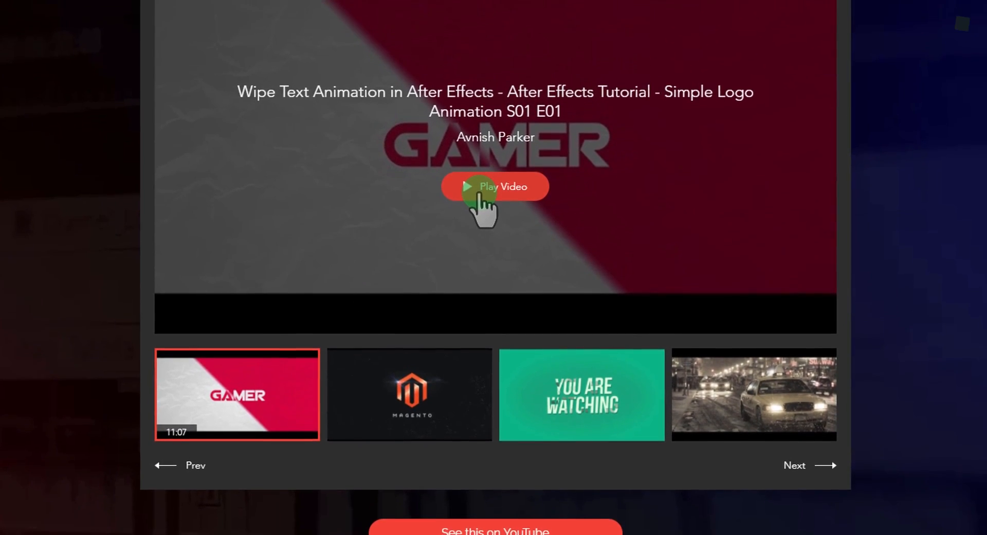
click(474, 193)
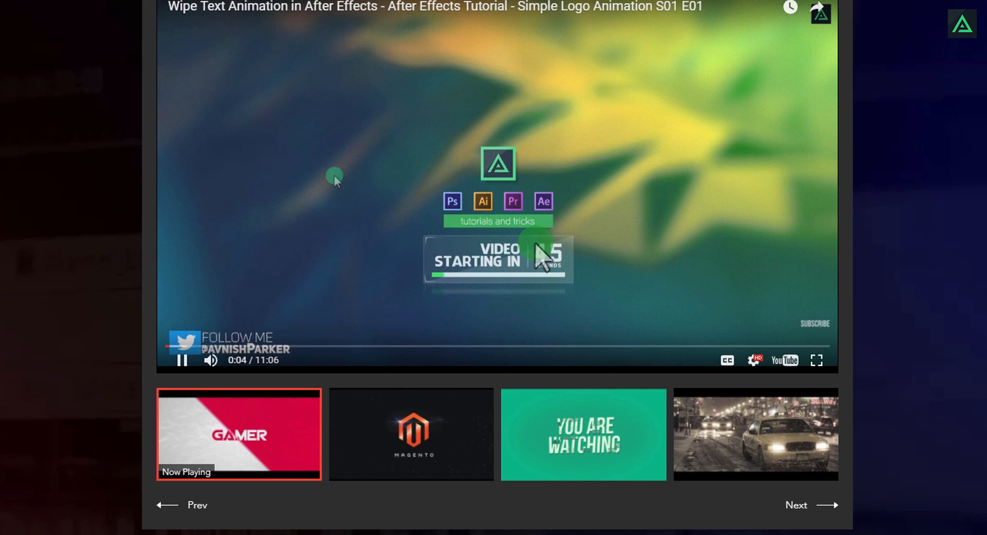
click(181, 360)
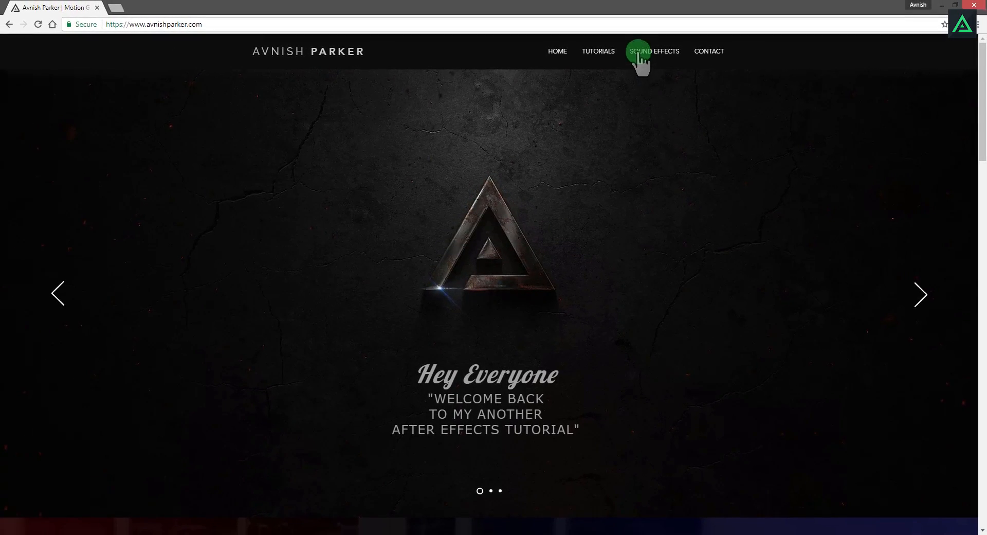
Scroll to the Sound Effects section and play the Logo Opener track.
scroll(down, 3)
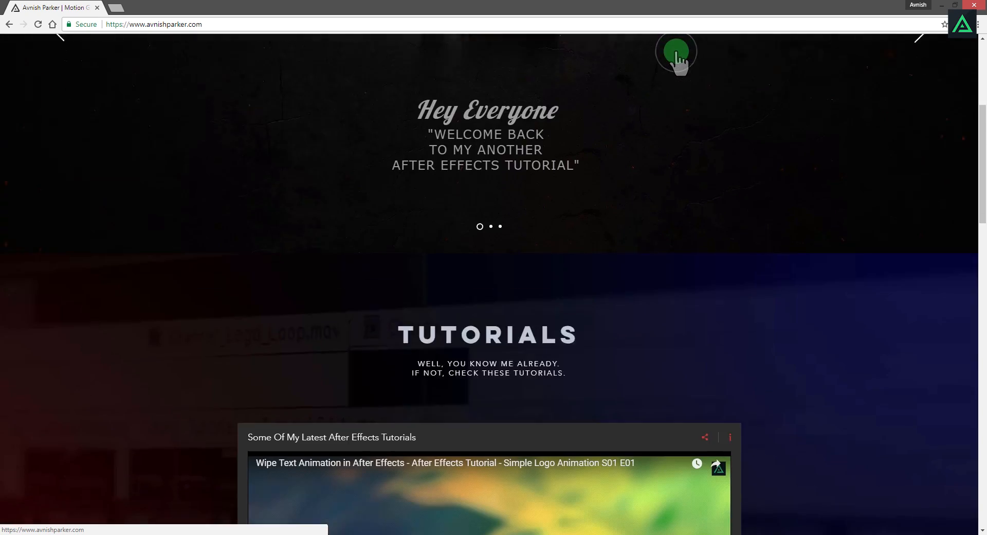
scroll(down, 3)
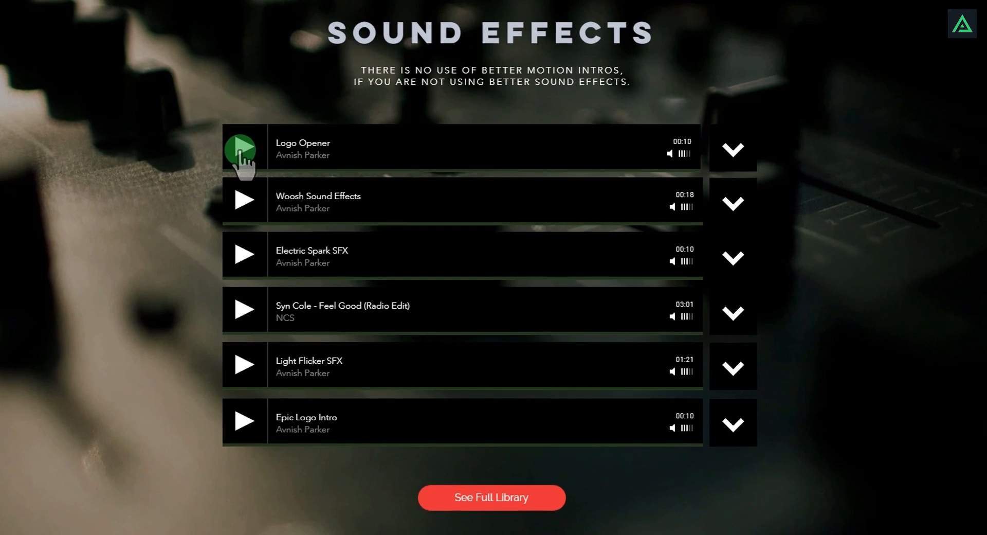
click(241, 147)
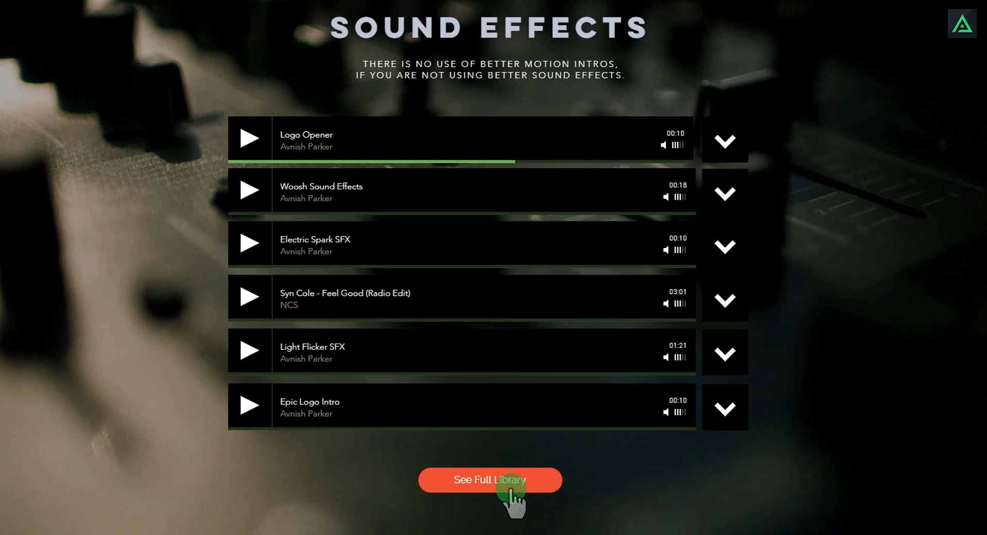
In the full sound library, preview Pencil Writing Sound Effects, then open Logo Intro Music.
click(491, 479)
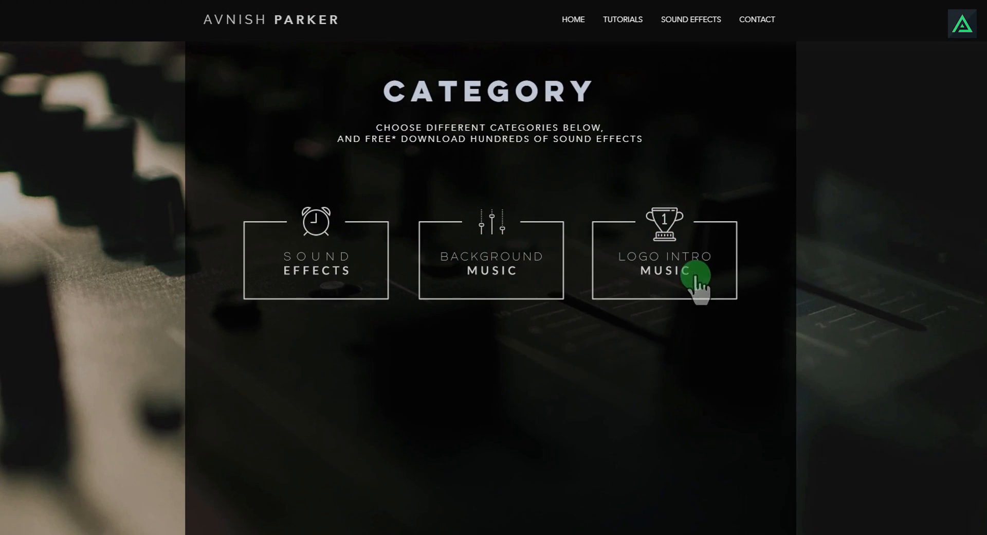
mouse_move(344, 264)
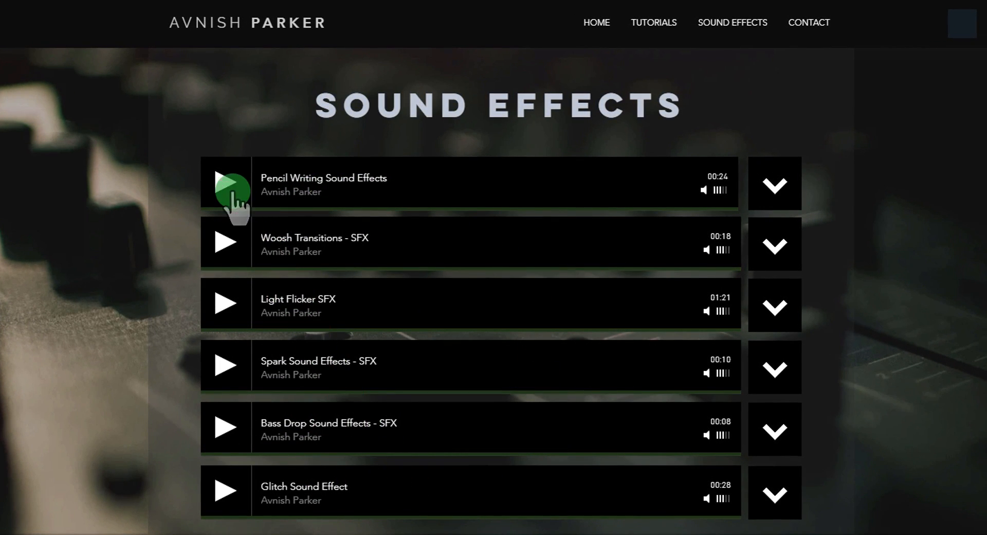
click(227, 186)
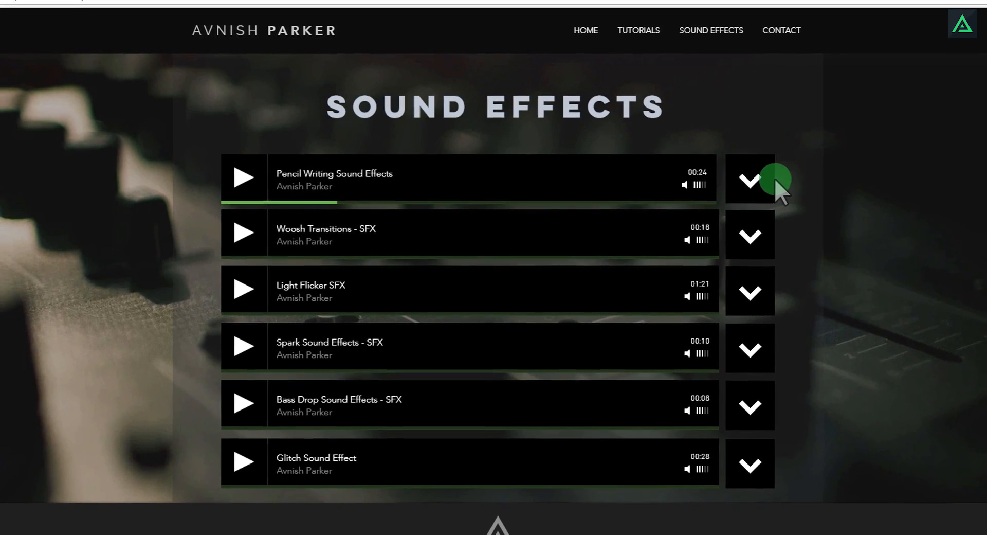
click(750, 183)
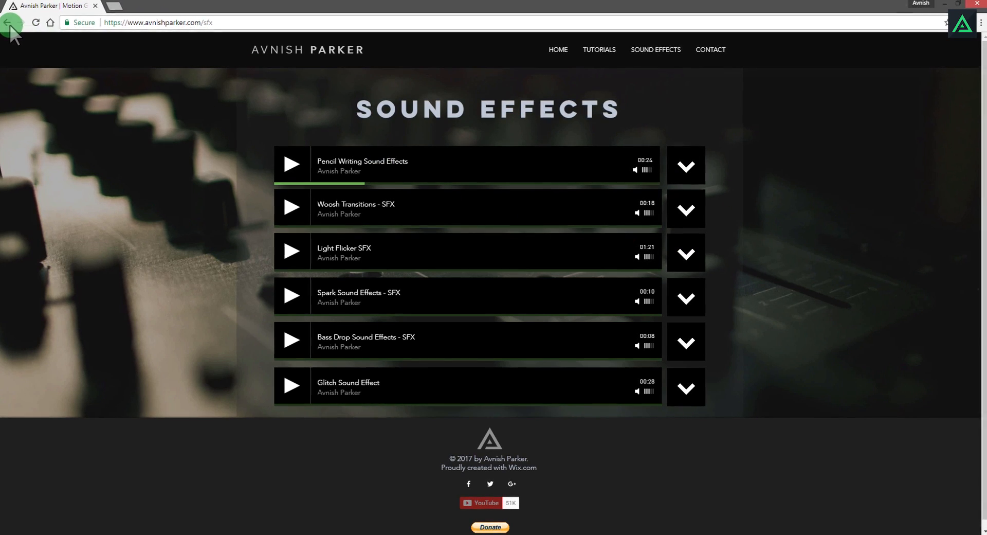
click(12, 24)
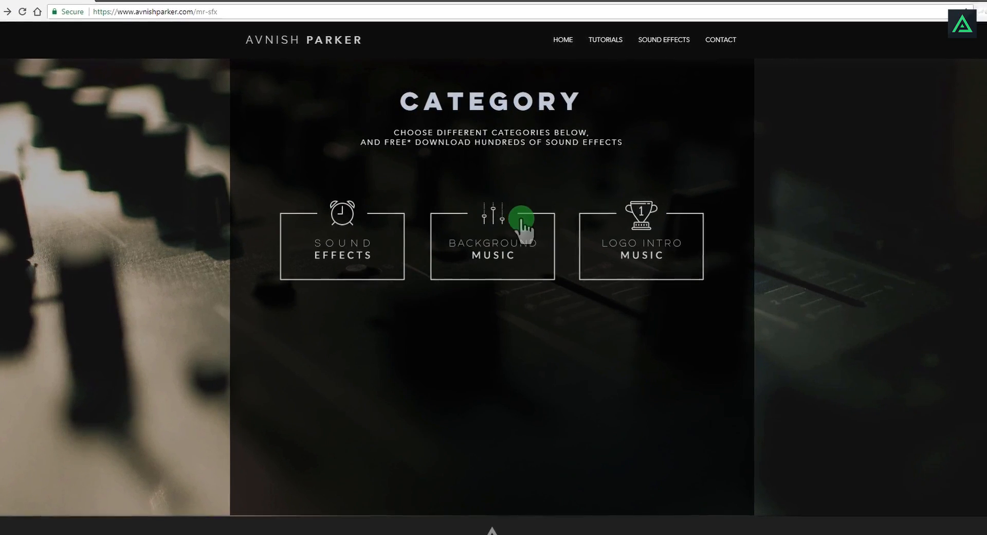
click(523, 222)
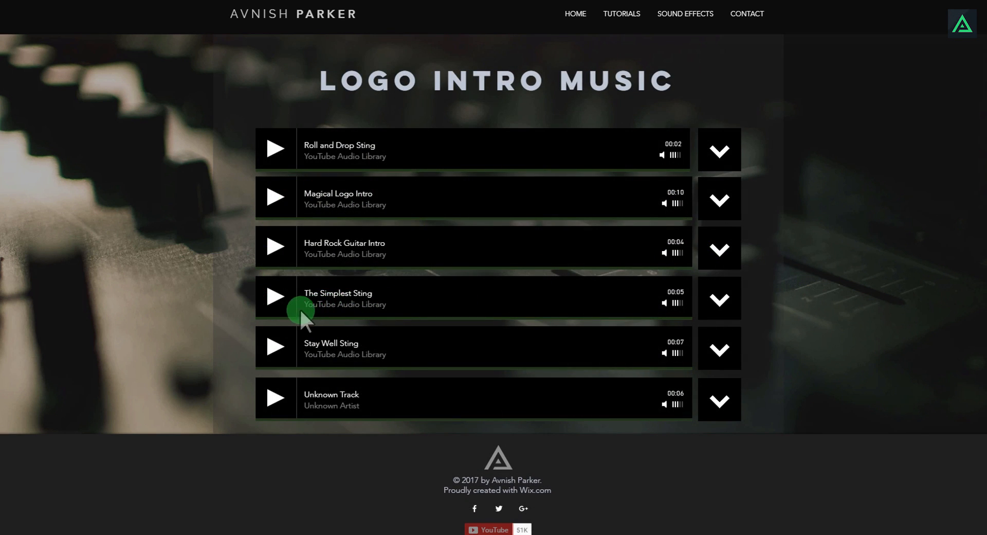
Play The Simplest Sting logo intro and scroll down toward the contact form.
click(274, 296)
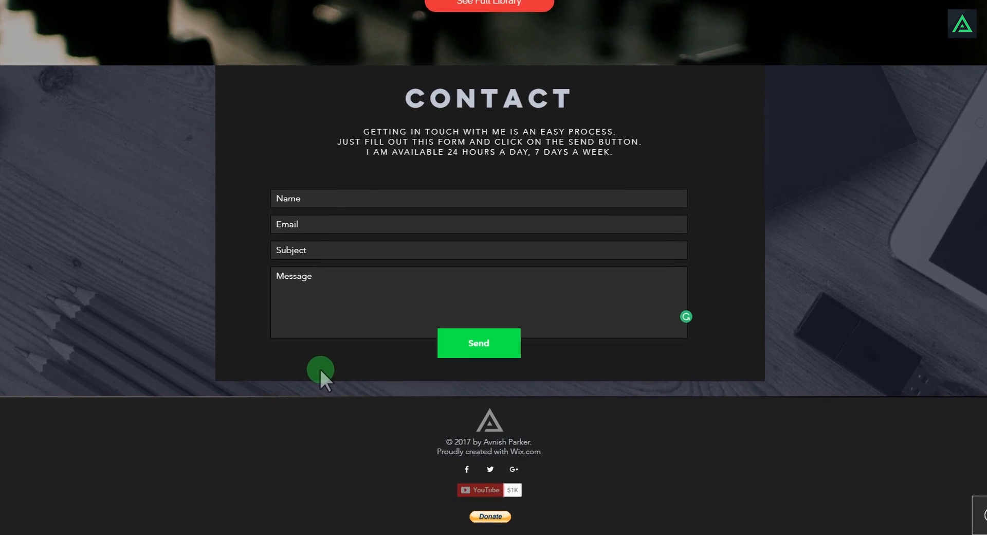
scroll(down, 3)
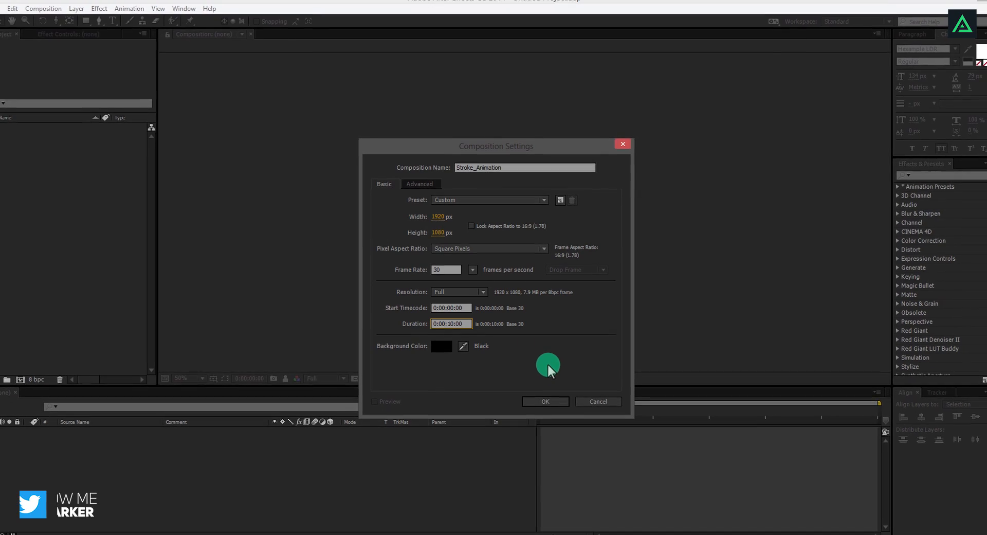
Confirm the Stroke_Animation composition (1920×1080, 30 fps, 10 s) and change viewer magnification.
click(545, 401)
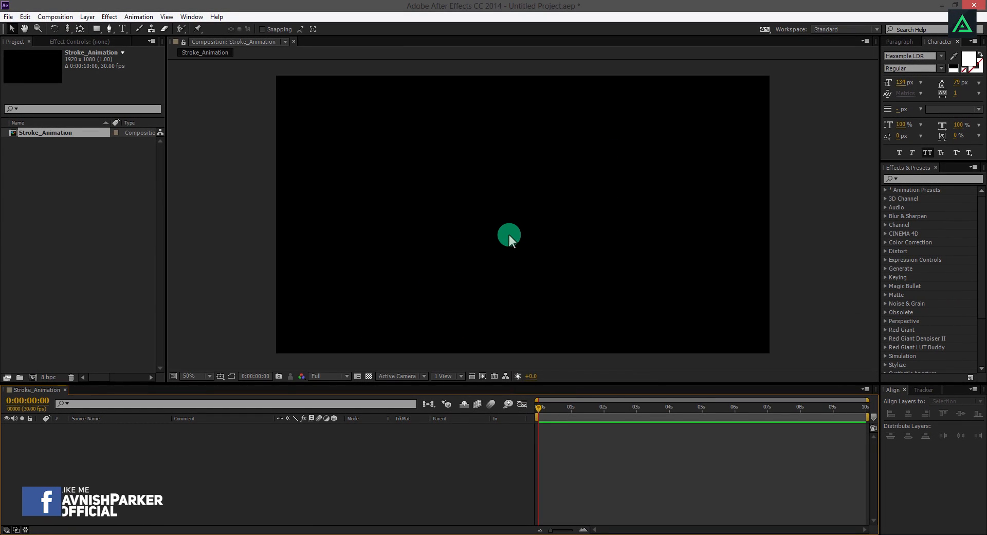
click(192, 376)
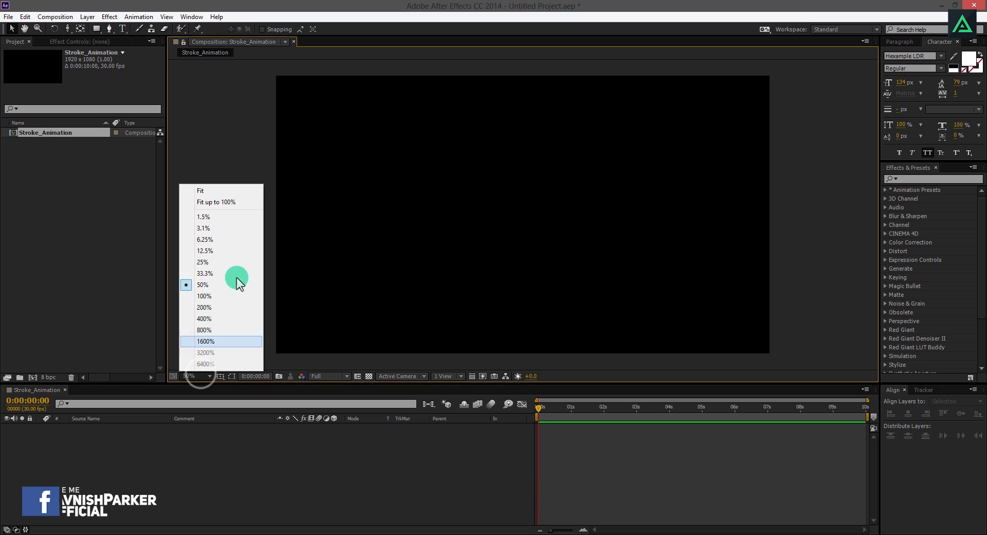
click(203, 190)
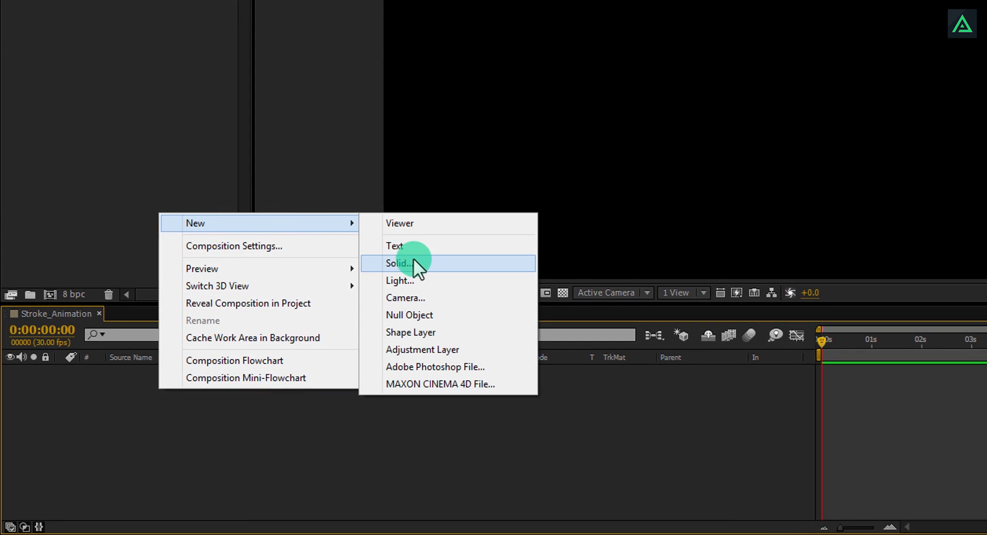
Add a dark full-frame 1920×1080 solid layer named Background.
click(398, 263)
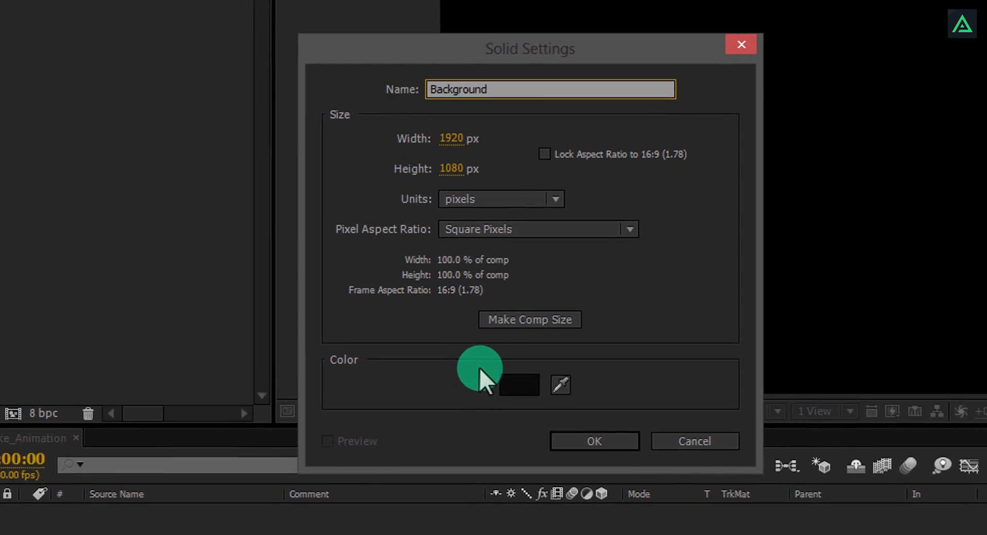
click(519, 384)
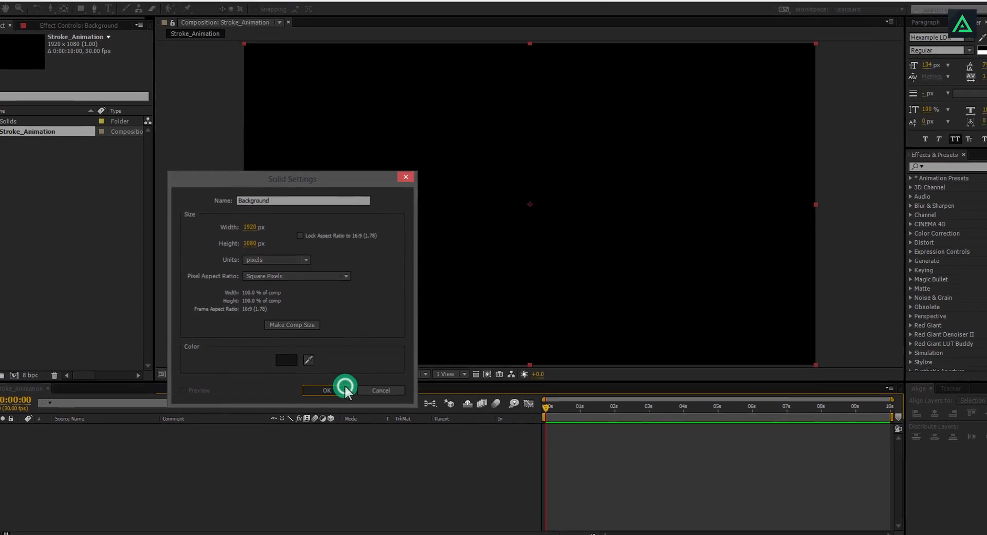
click(327, 391)
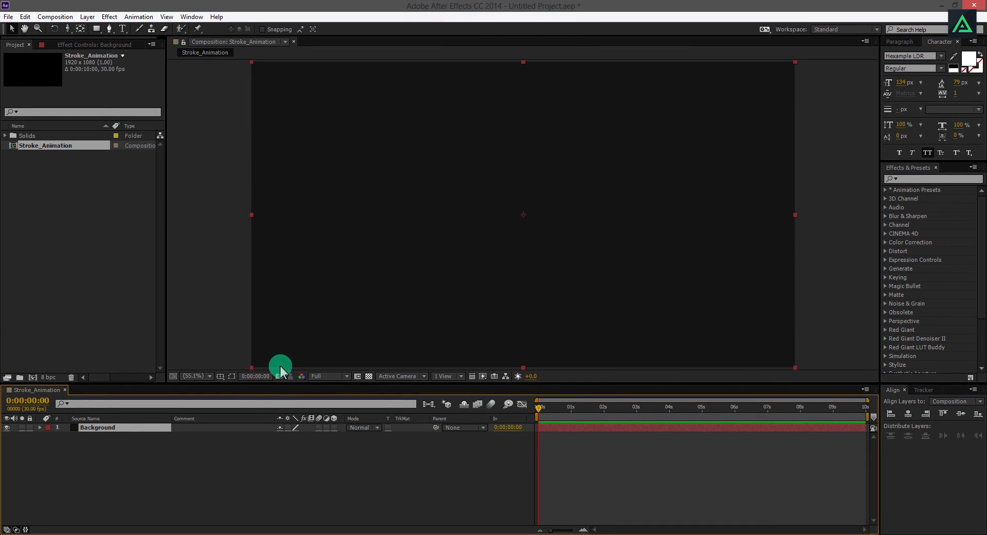
Add a STROKE text layer and create masks from its letter outlines.
right_click(296, 327)
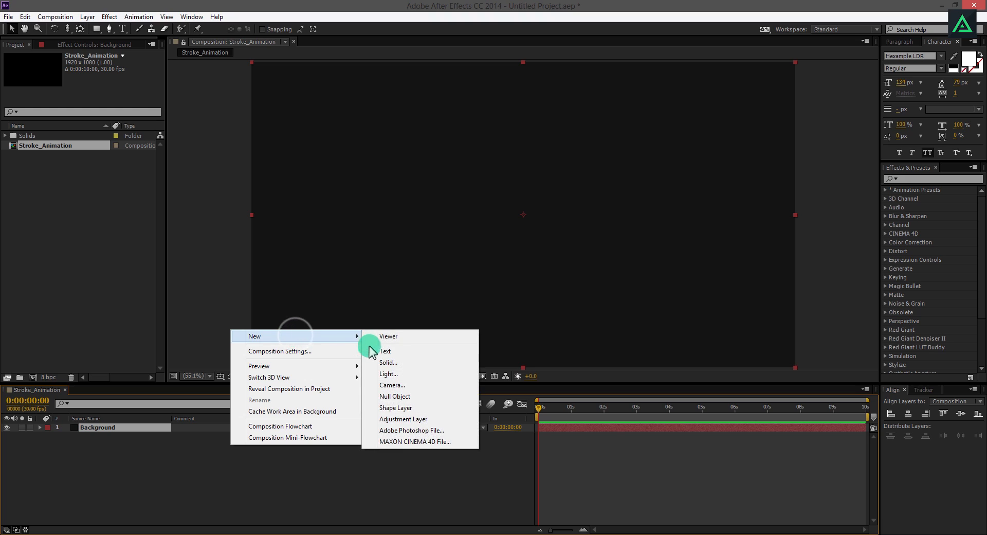
click(385, 351)
text(Stroke)
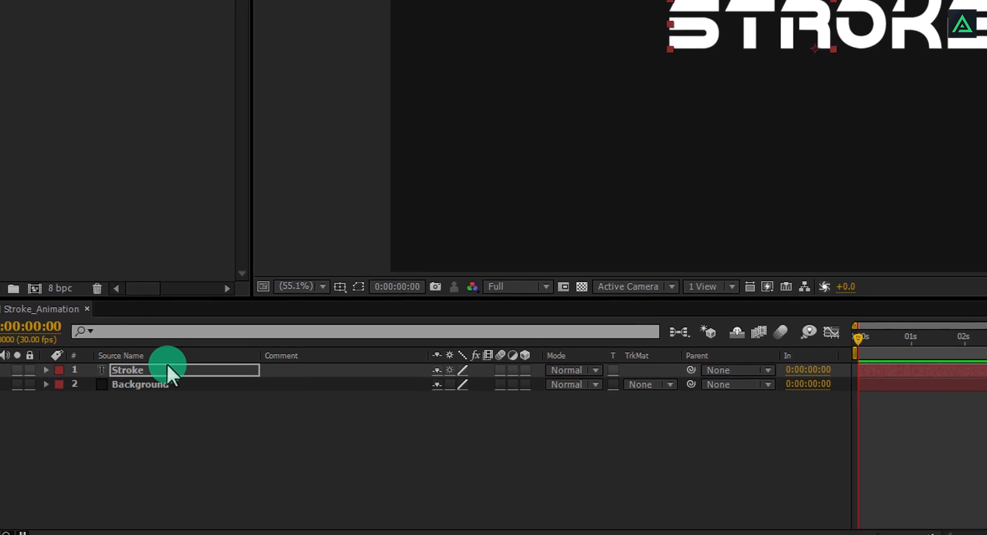
right_click(164, 370)
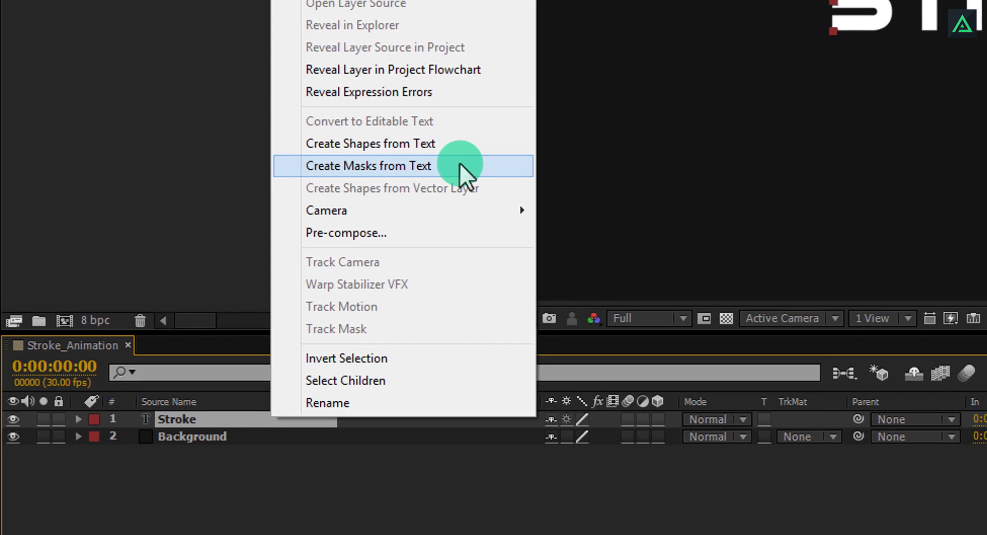
click(369, 166)
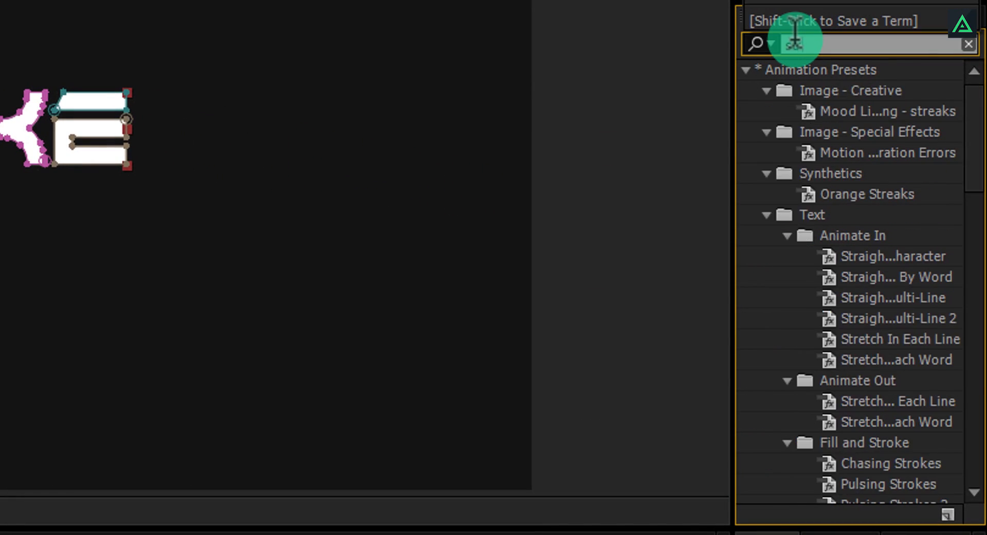
Apply Stroke with Reveal Original Image, All Masks, non-sequential, and 100% brush hardness.
text(stroke)
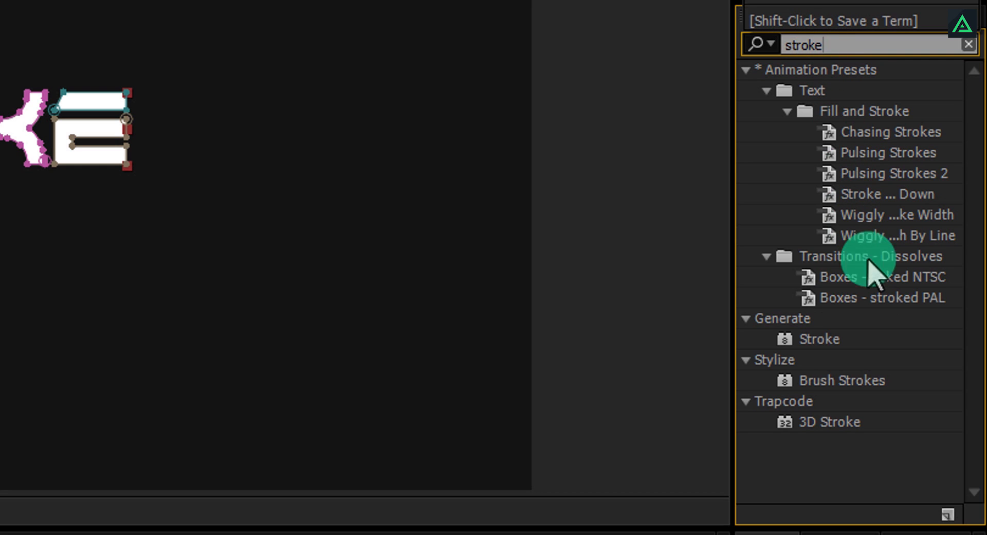
click(820, 339)
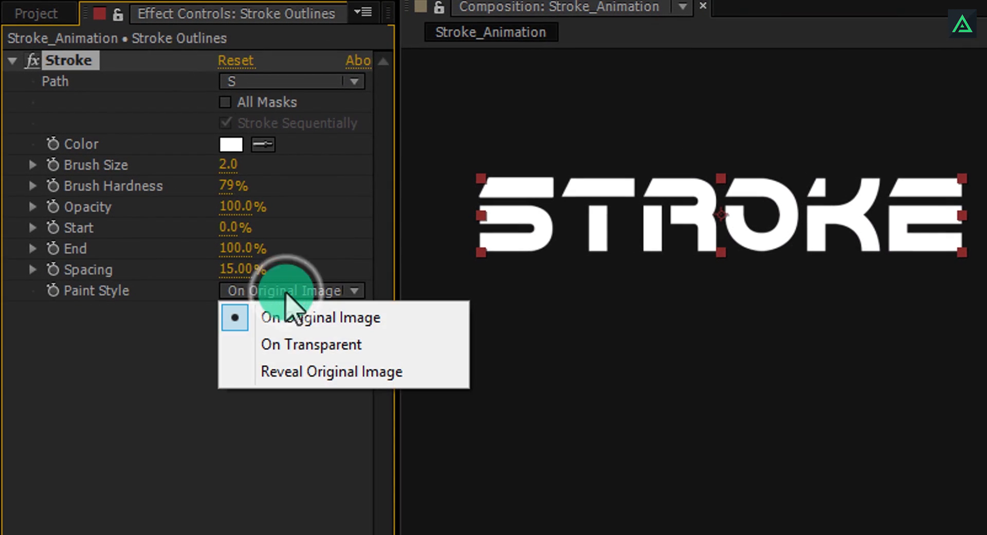
click(332, 371)
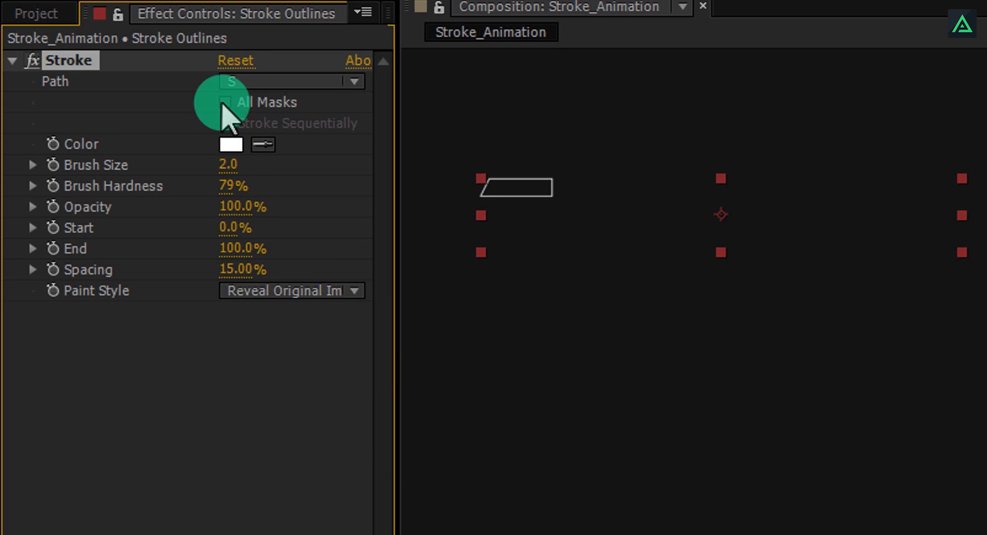
click(226, 102)
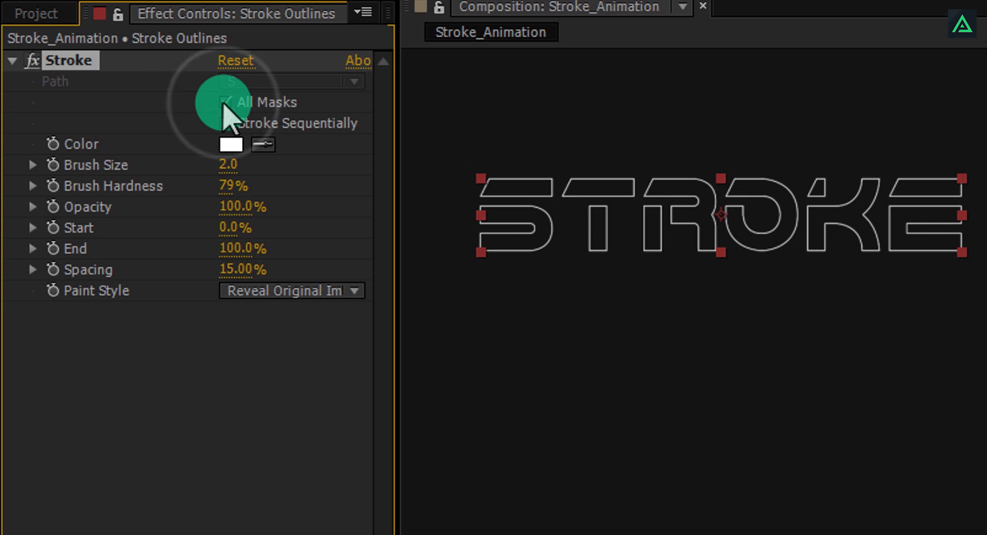
click(226, 102)
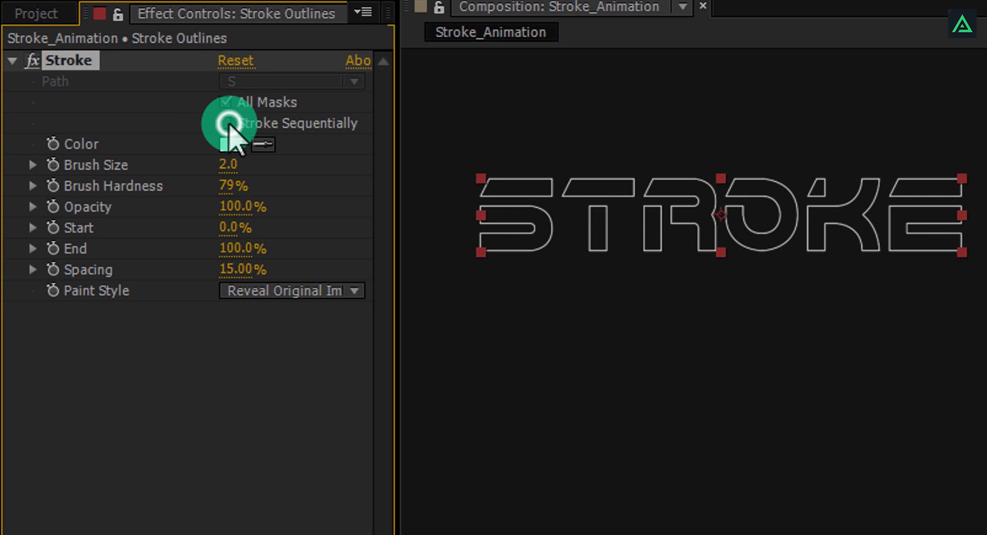
click(224, 123)
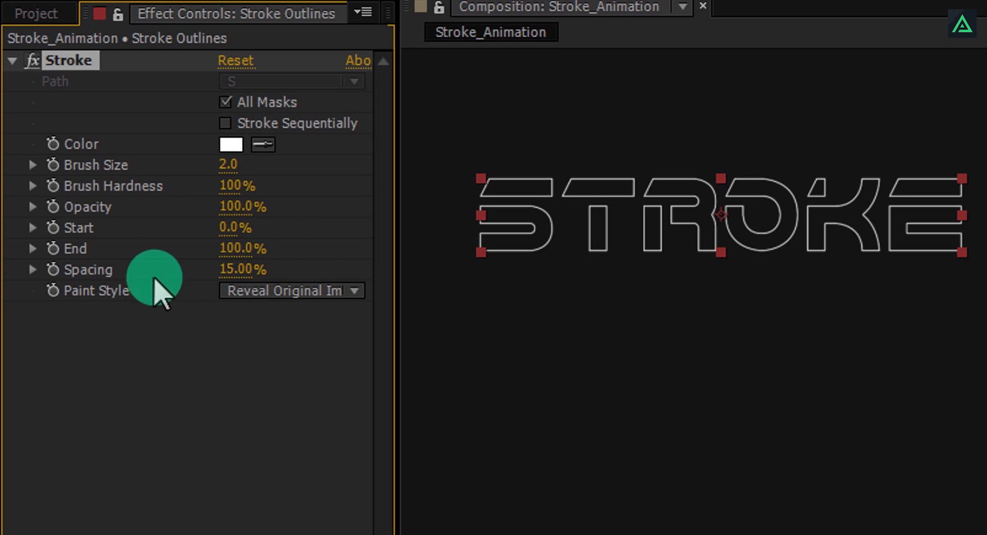
Set stroke Spacing to 0% and keyframe End from 0% at 0 s to 100% at 5 s.
double_click(240, 269)
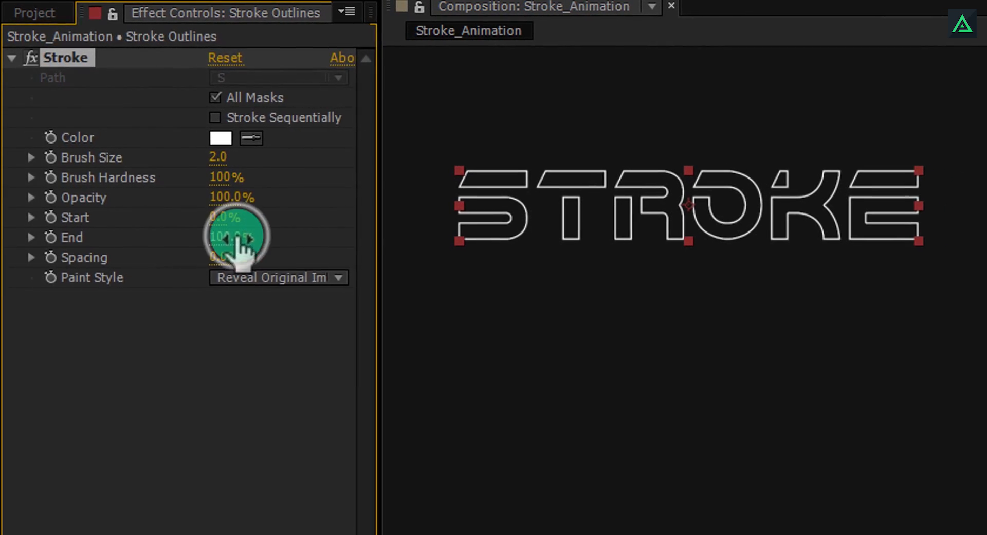
drag(227, 237, 142, 261)
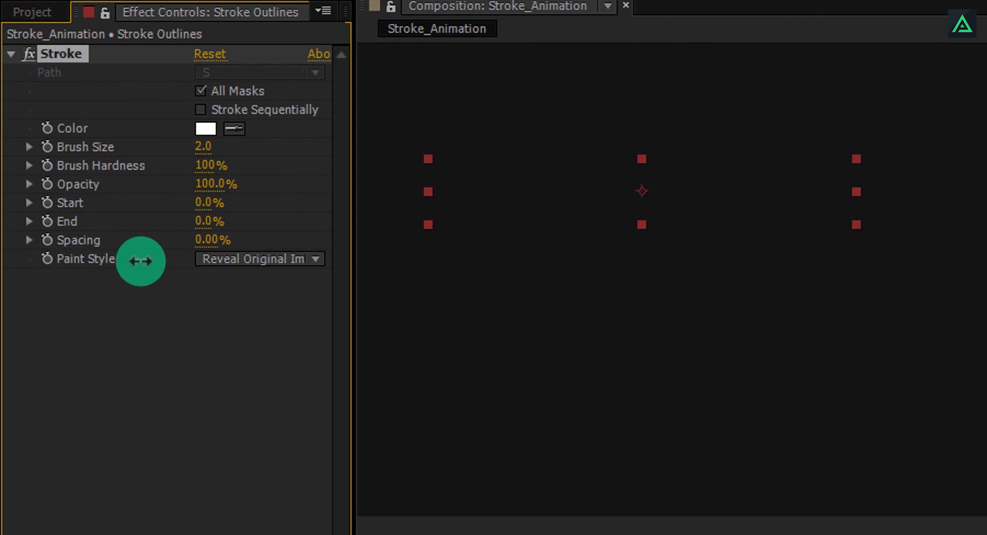
mouse_move(116, 258)
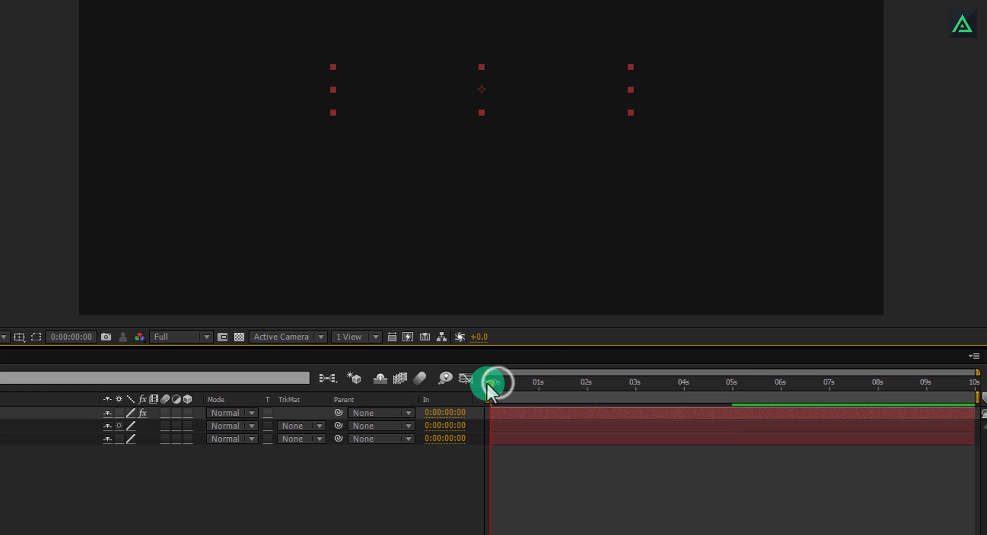
drag(494, 384, 683, 384)
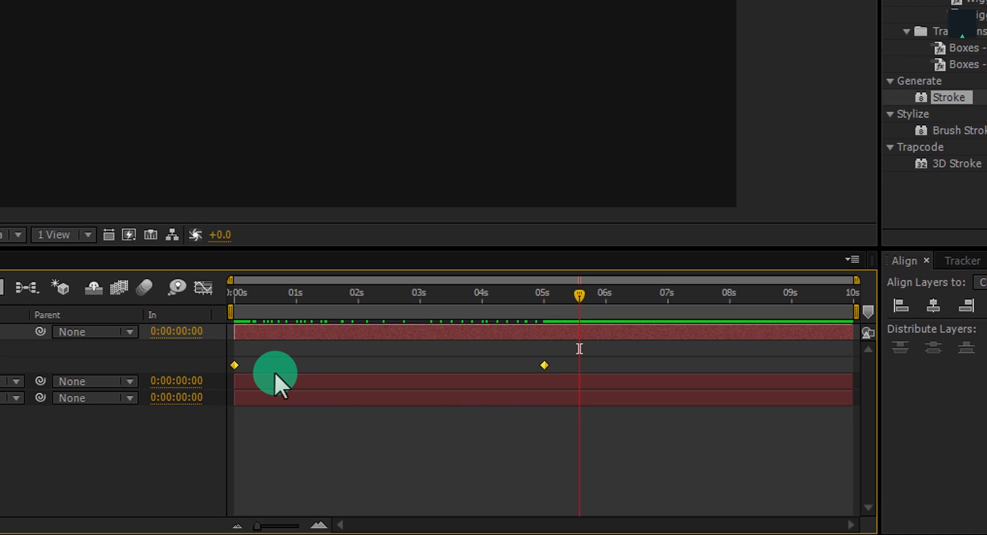
In the Graph Editor, shape the End keyframes' influence for a fast start and slow finish.
key(F9)
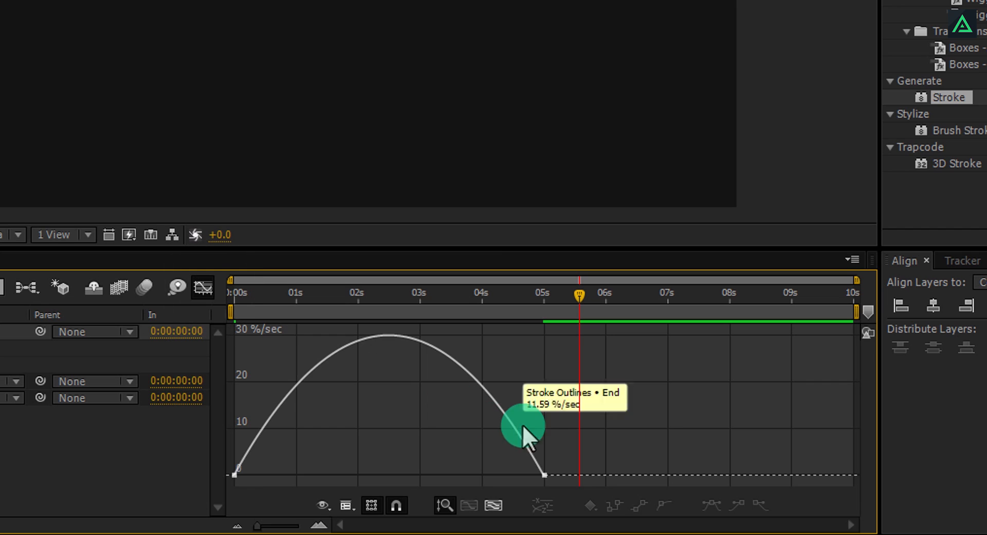
drag(522, 425, 504, 474)
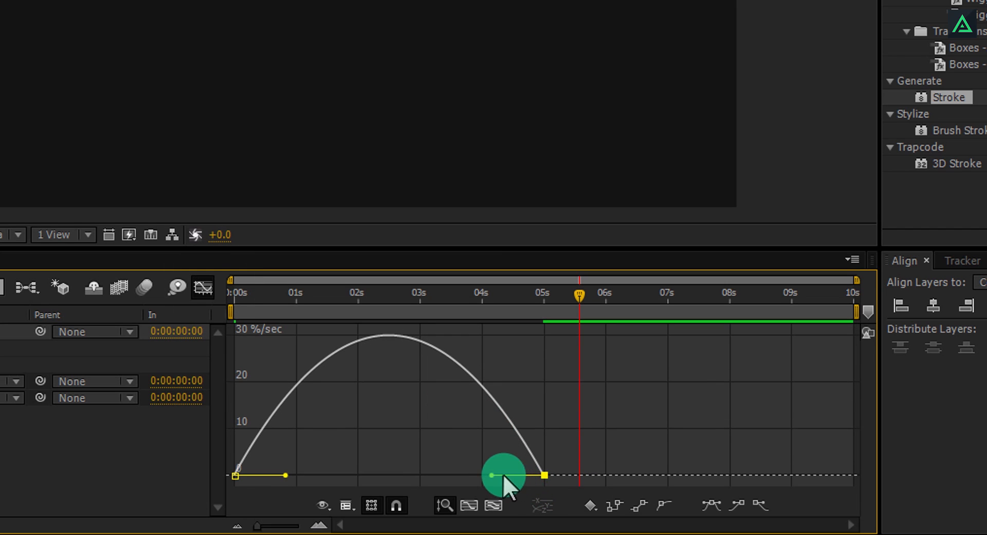
drag(504, 476, 438, 491)
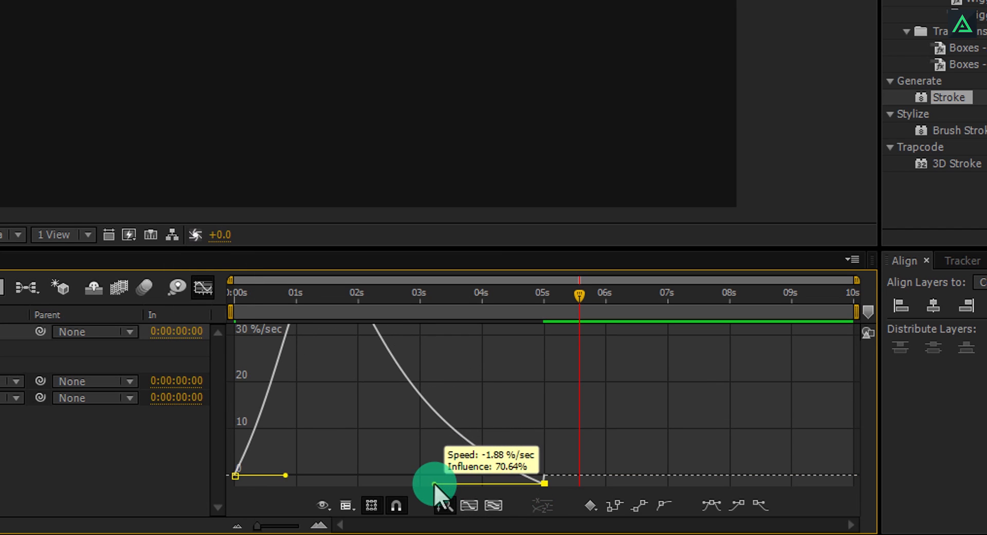
drag(435, 485, 435, 474)
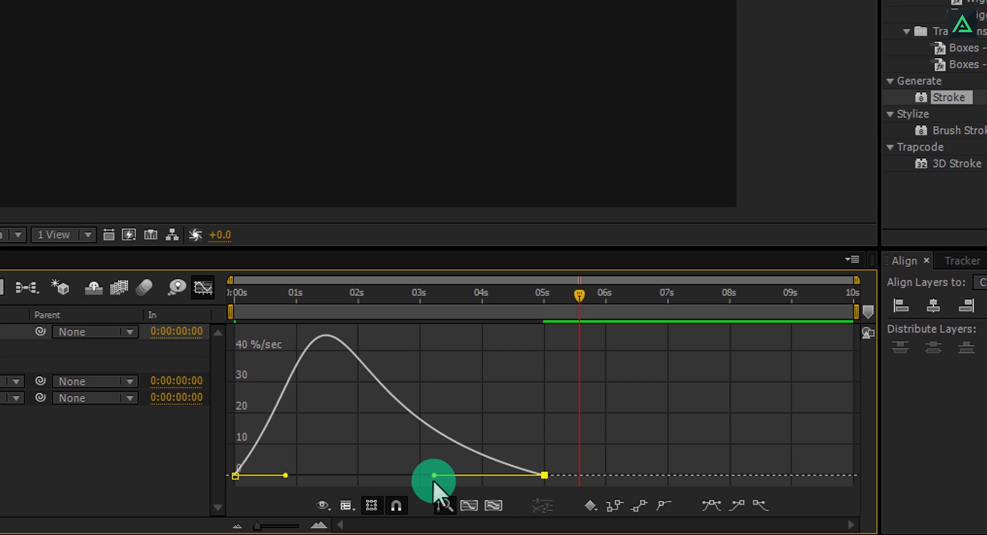
click(442, 506)
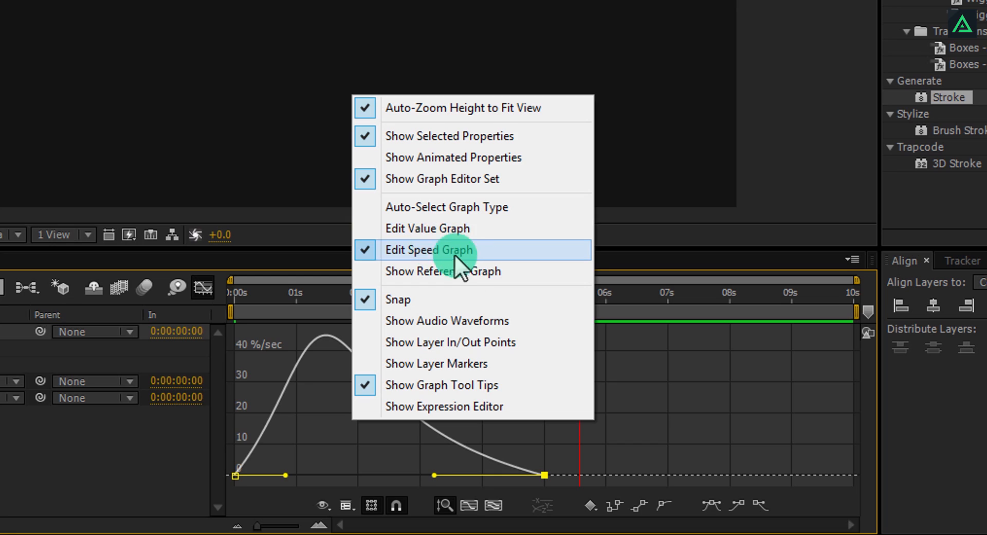
mouse_move(465, 238)
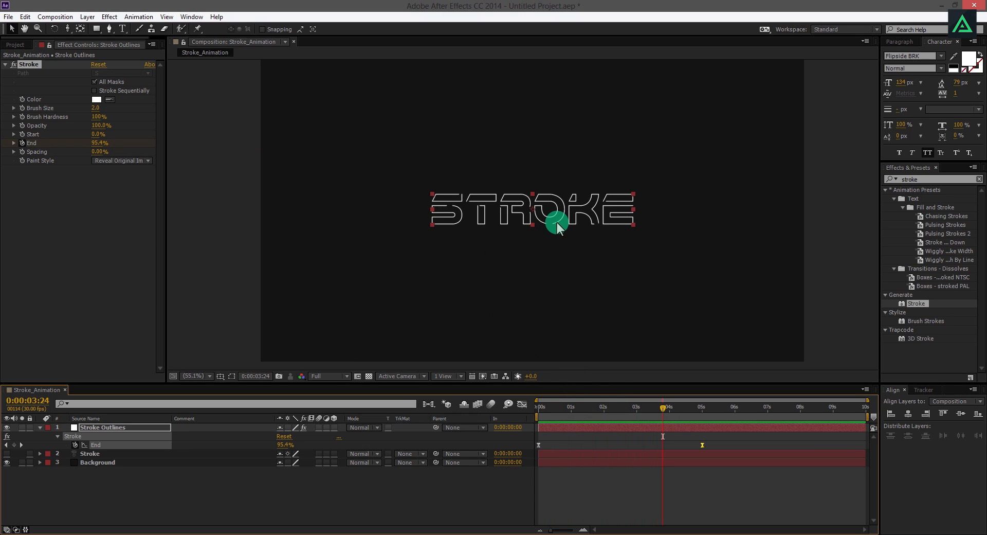
Duplicate the Stroke Outlines layer along with its eased End keyframes.
click(103, 428)
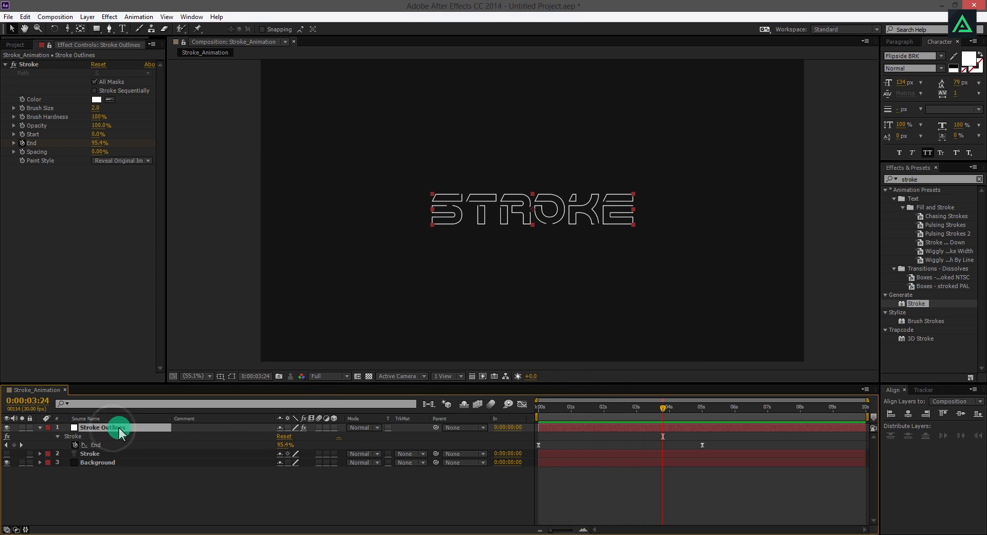
key(ctrl+d)
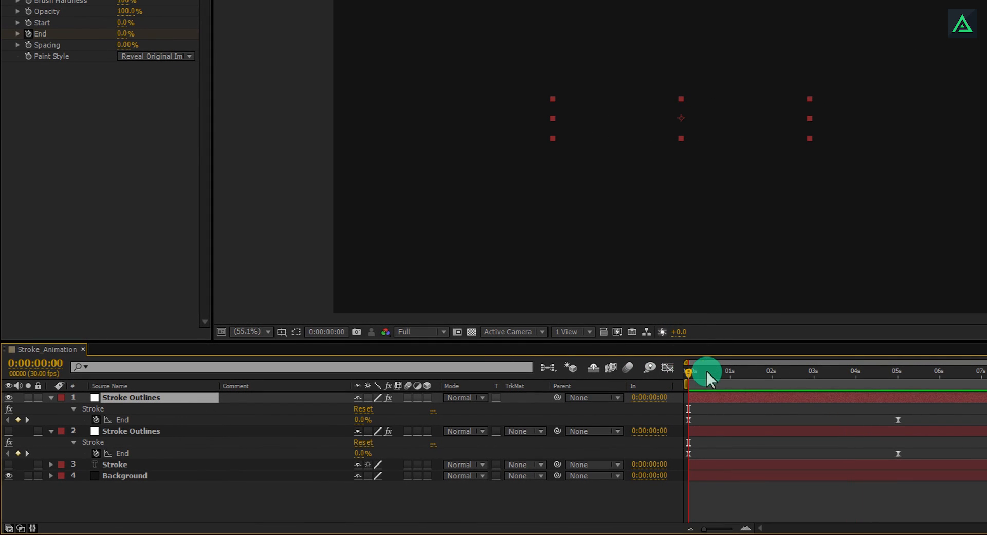
mouse_move(706, 378)
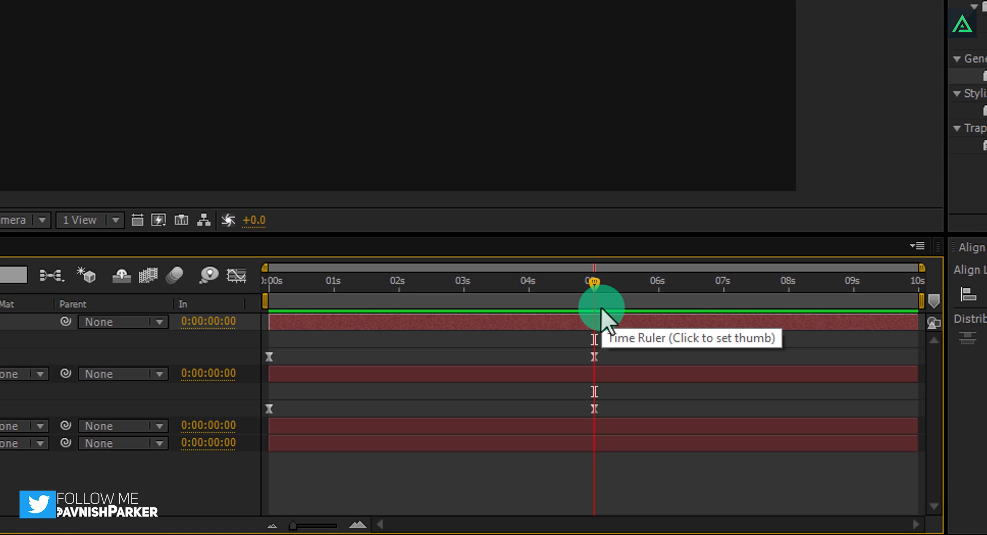
Keyframe the top copy's stroke Start at 100 so a dash trails End.
key(Ctrl+Right)
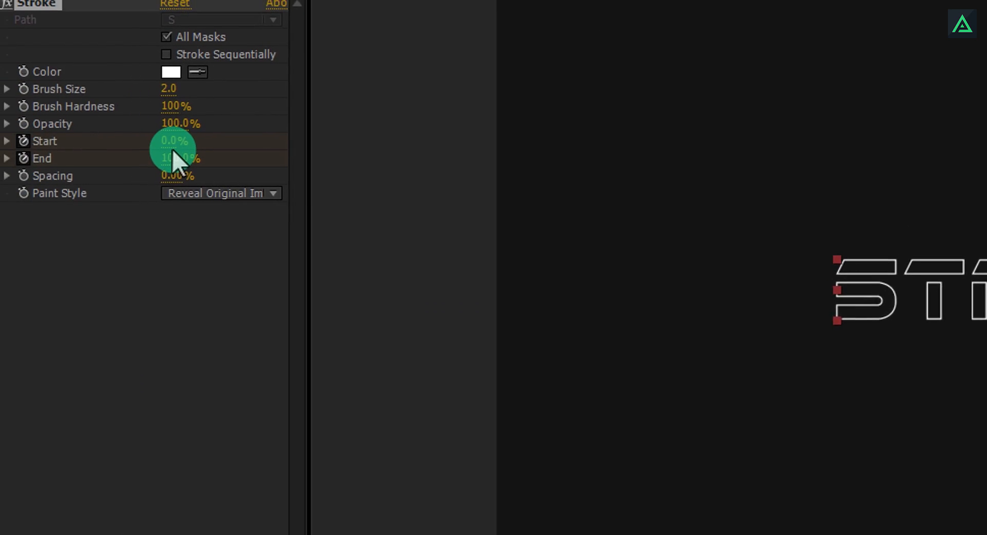
double_click(193, 152)
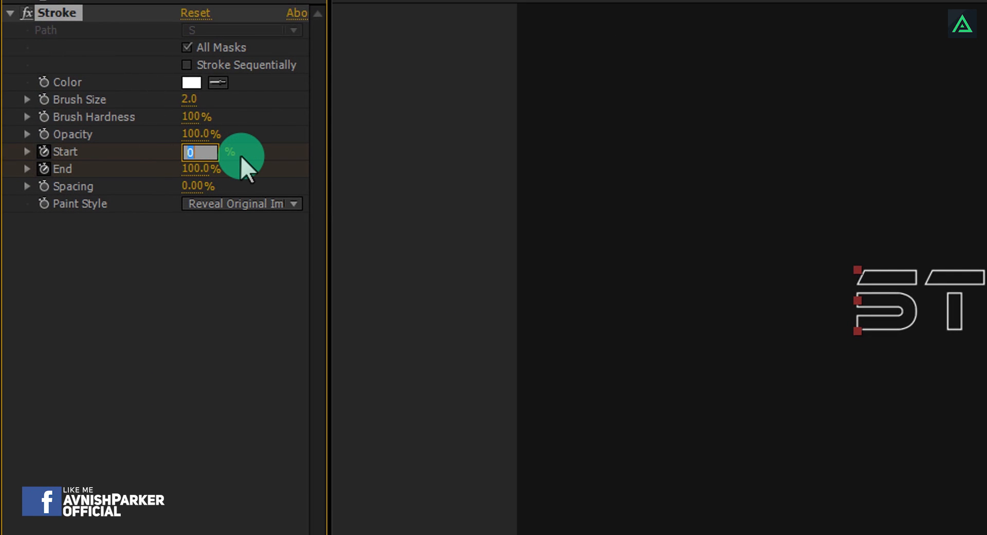
text(100.0%)
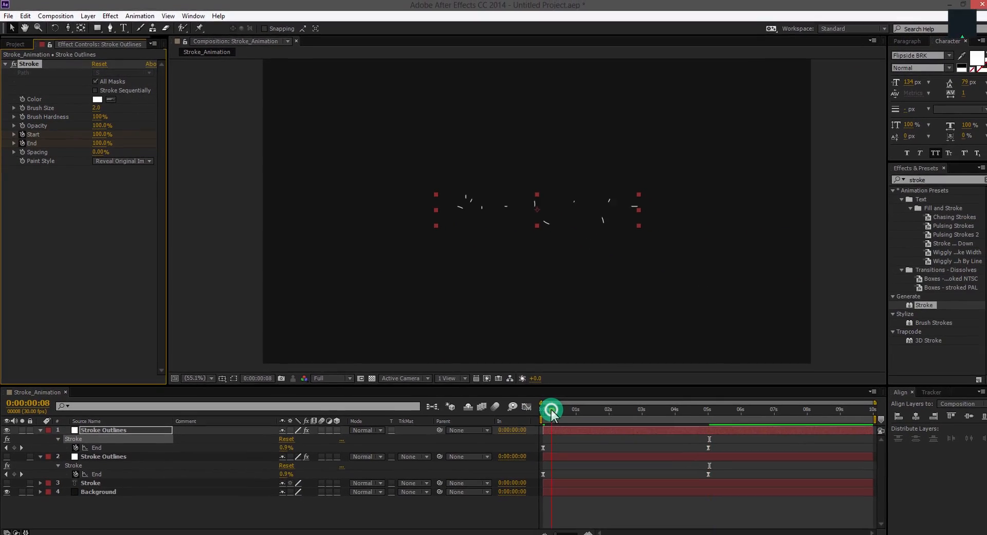
drag(553, 410, 628, 422)
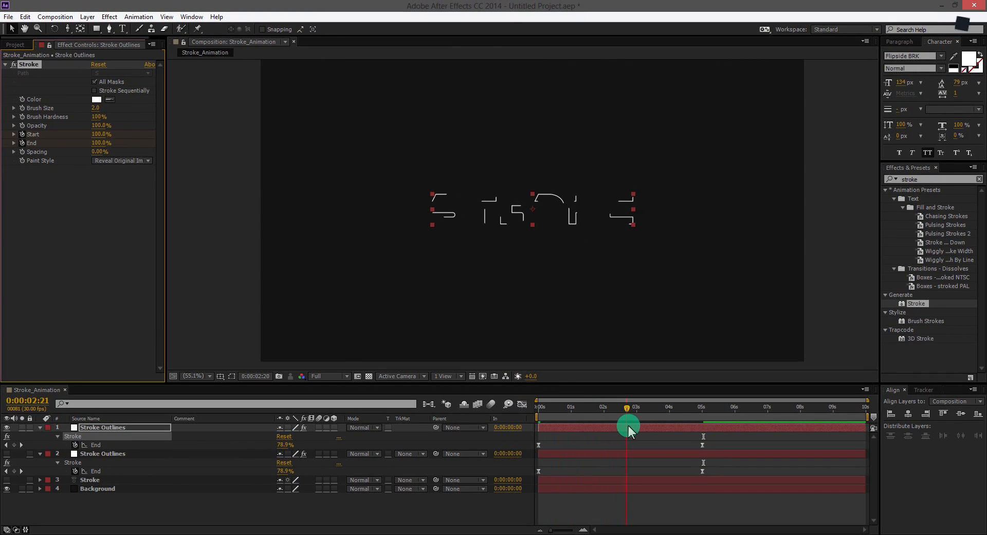
drag(628, 422, 644, 422)
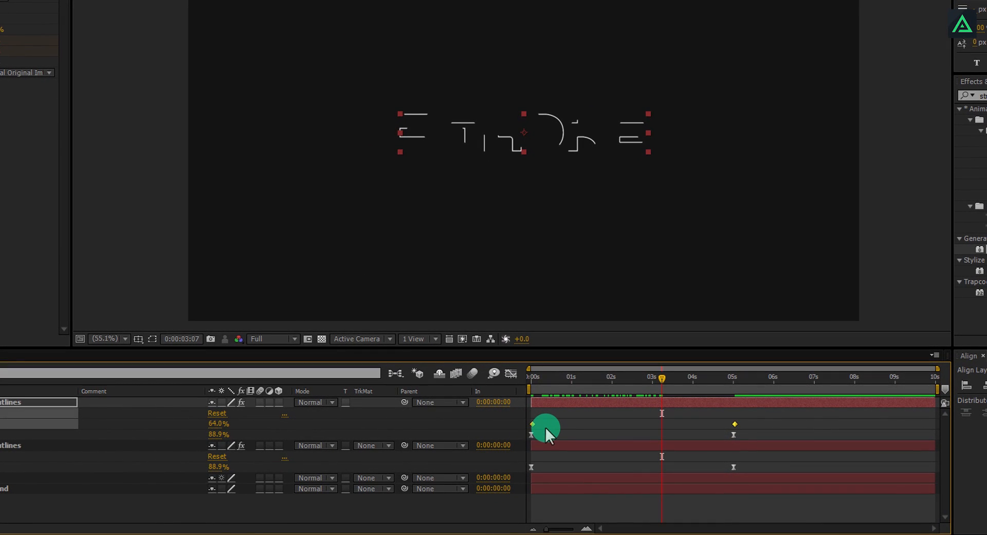
Easy Ease the Start keyframes and skew their speed curve to peak early.
key(F9)
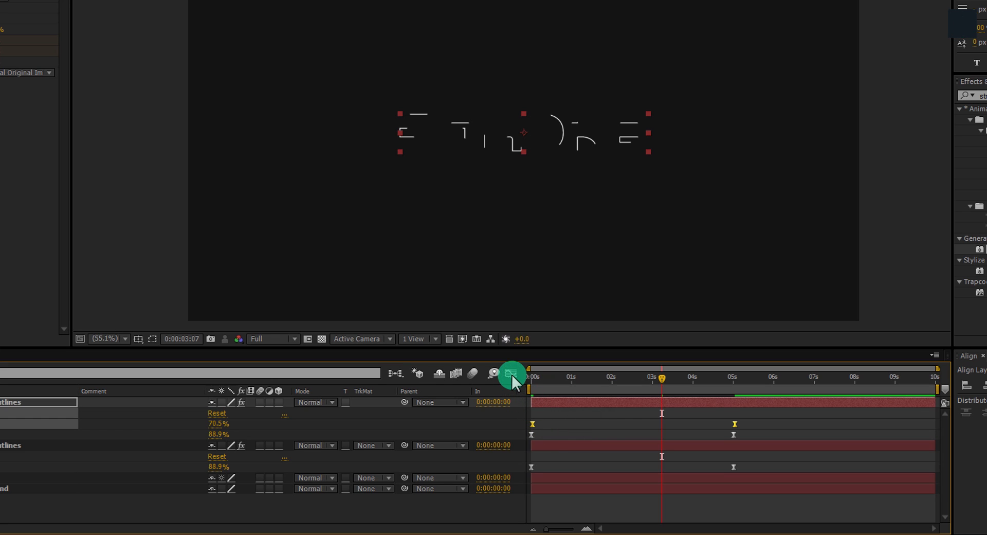
click(511, 375)
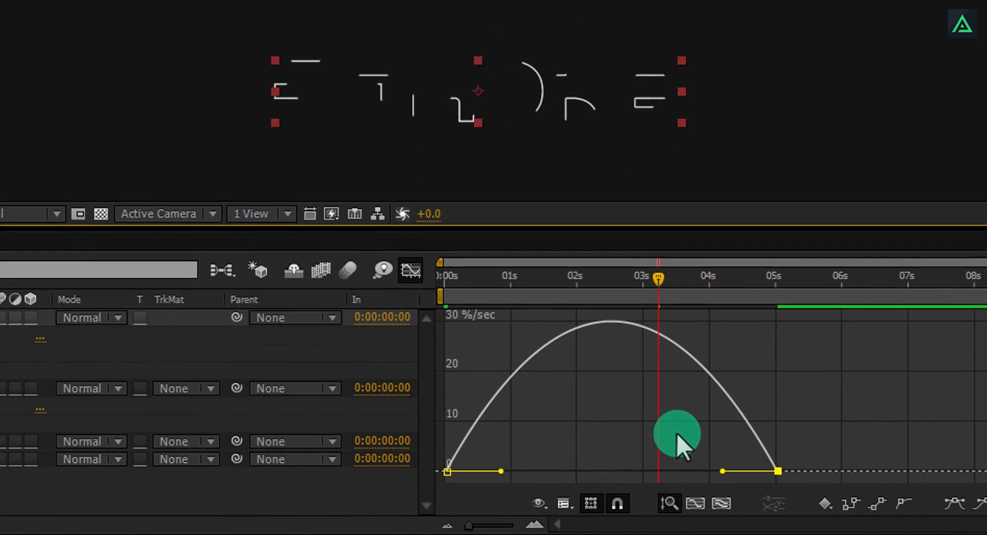
drag(677, 435, 714, 469)
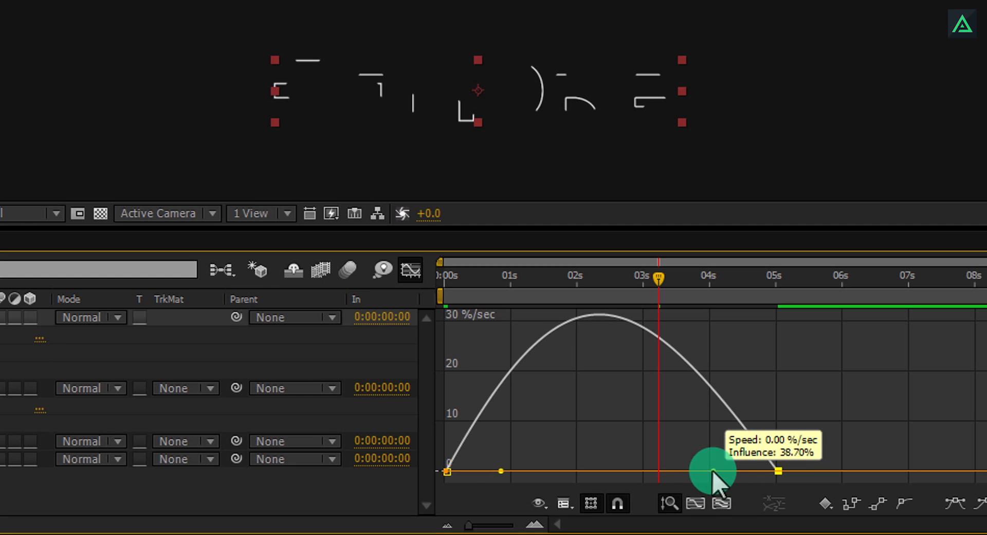
drag(715, 471, 668, 473)
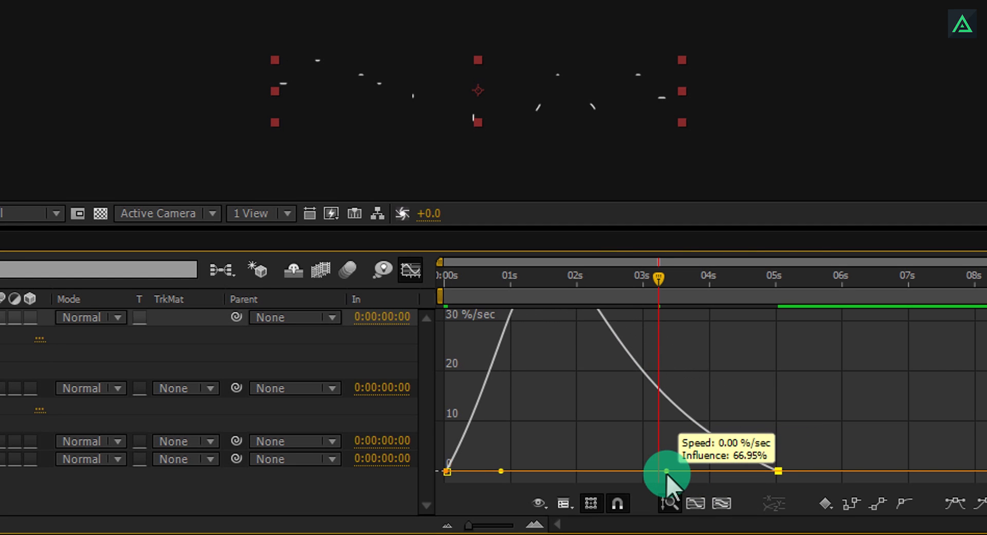
drag(671, 473, 657, 471)
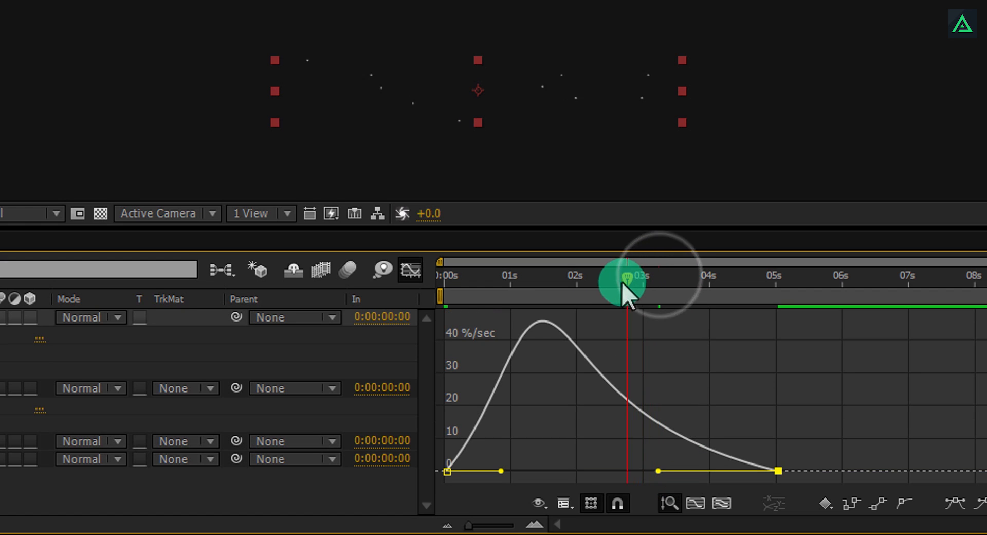
drag(626, 290, 532, 300)
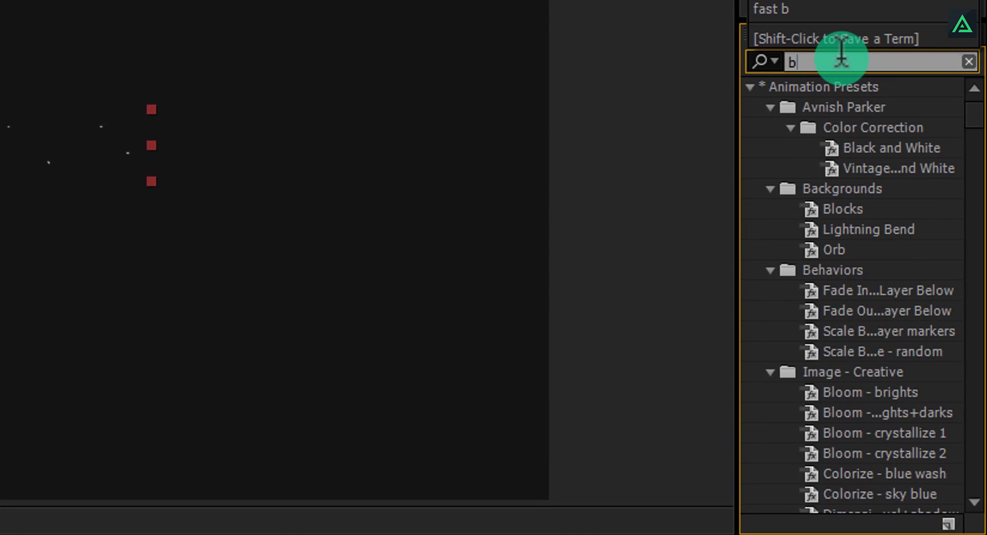
Apply Box Blur to the top outline layer, Horizontal only, 20 iterations.
text(ox blu)
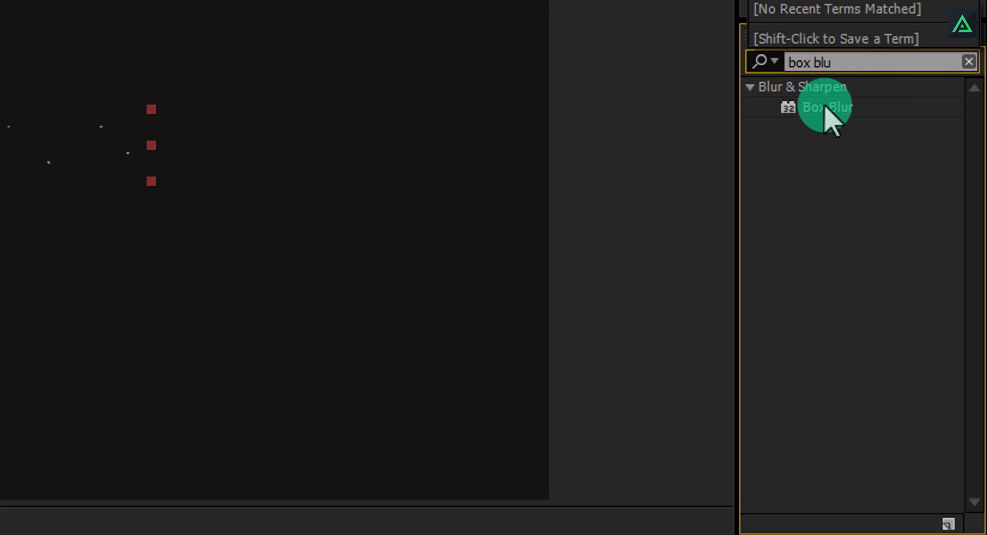
double_click(823, 107)
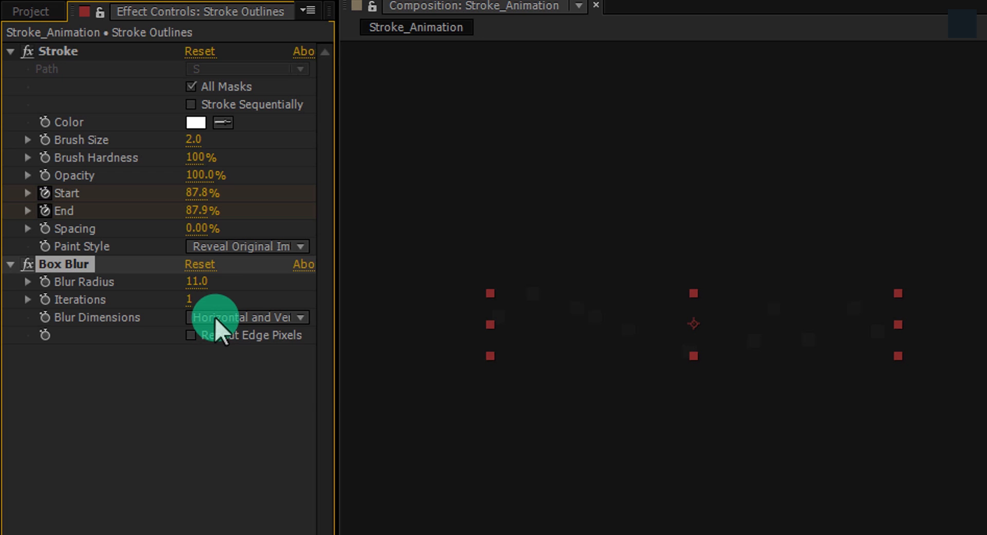
click(245, 317)
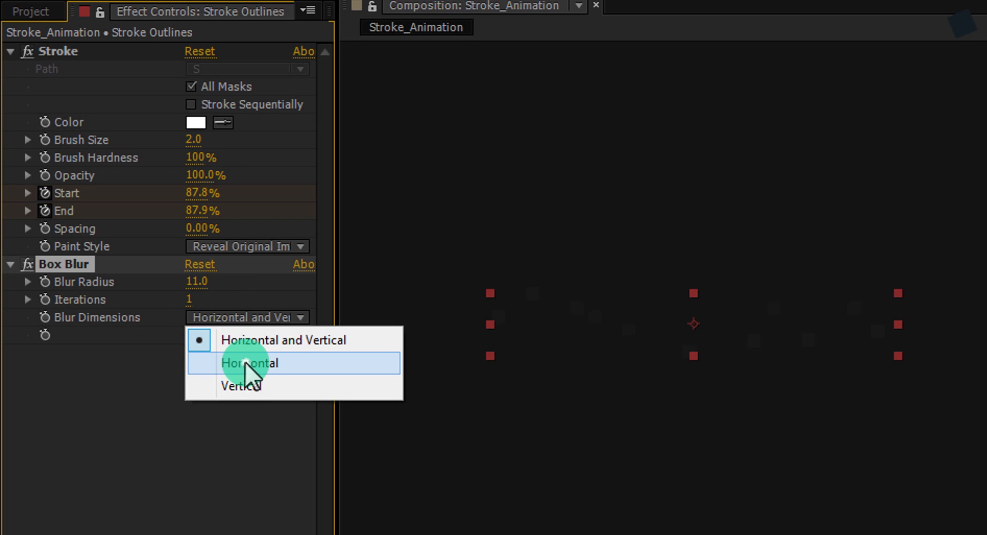
click(250, 364)
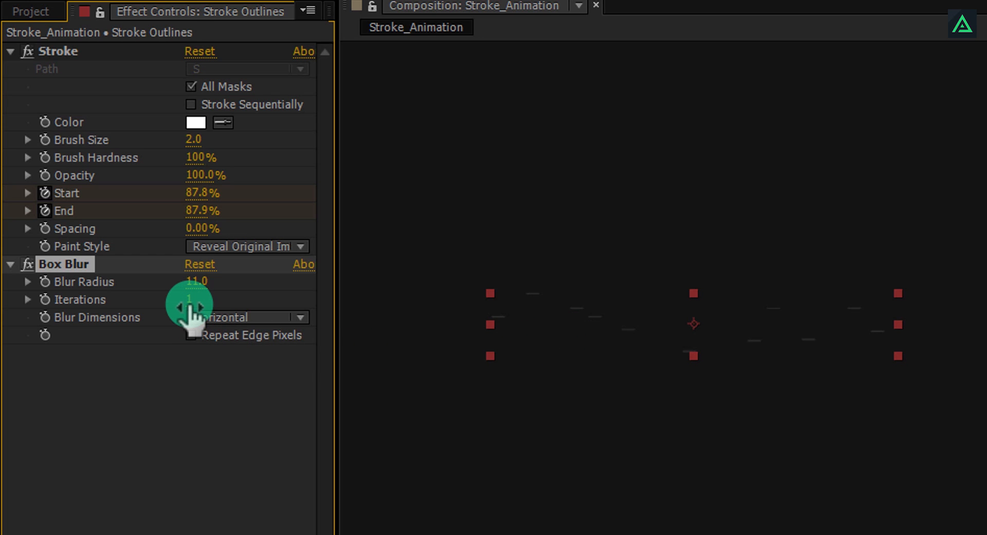
text(20)
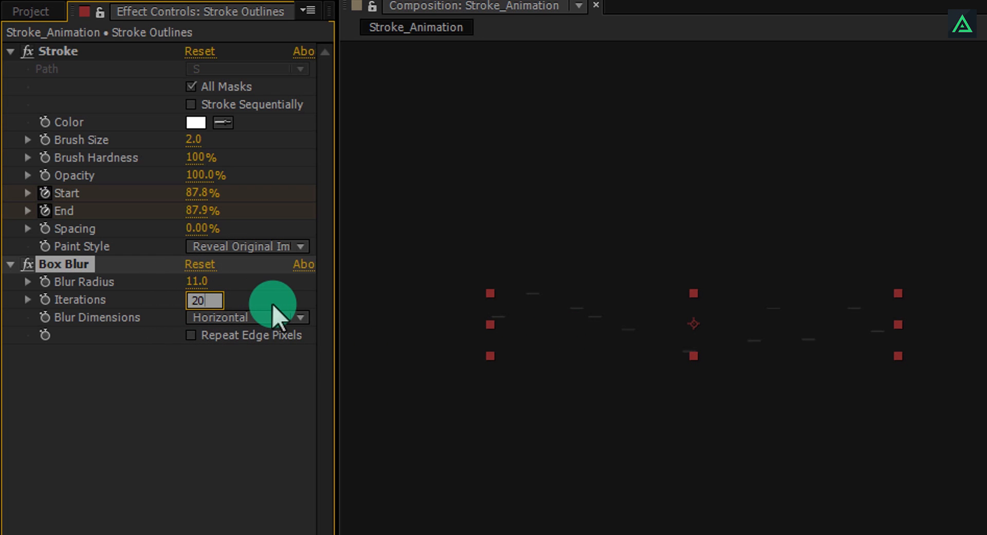
key(Enter)
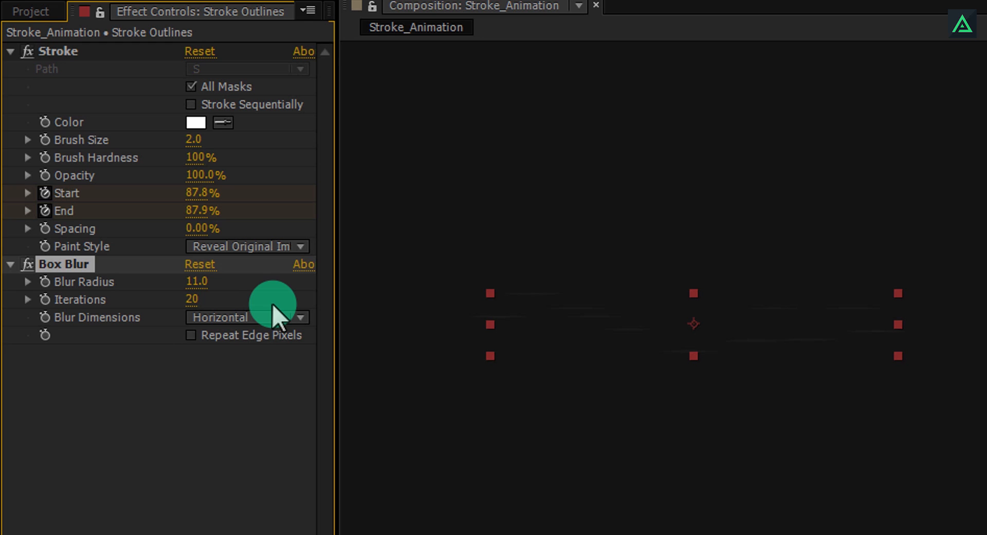
mouse_move(568, 321)
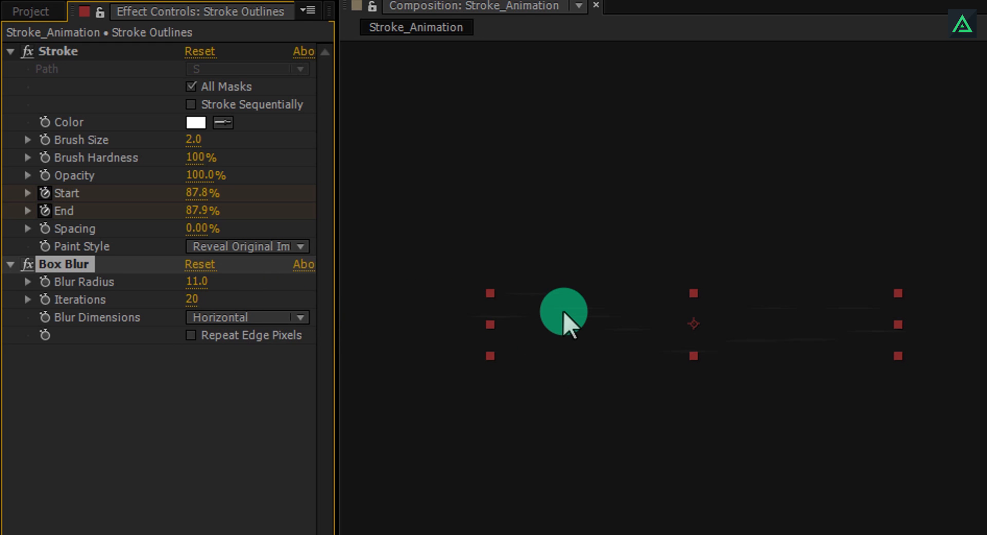
drag(564, 313, 551, 334)
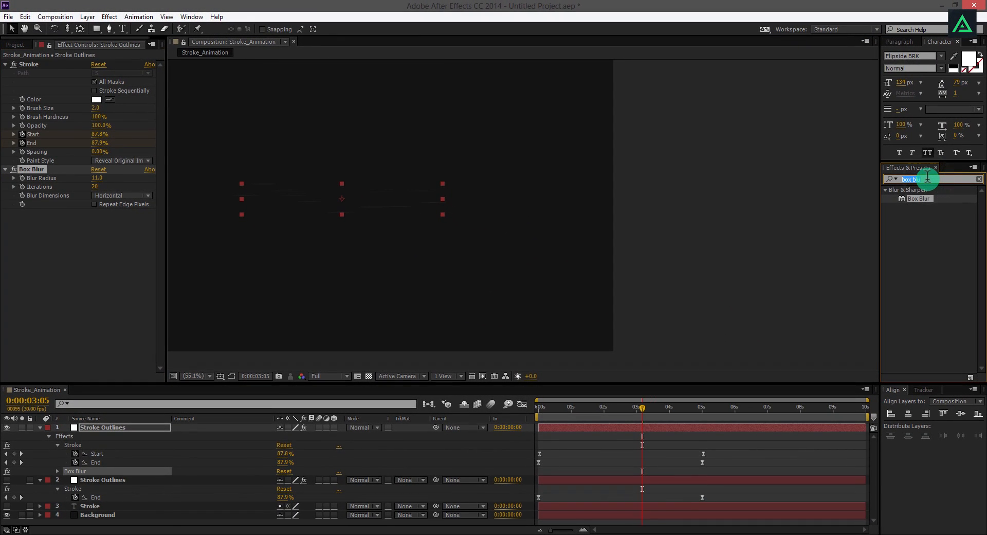
Apply Glow effects to the blurred top Stroke Outlines layer.
text(glow)
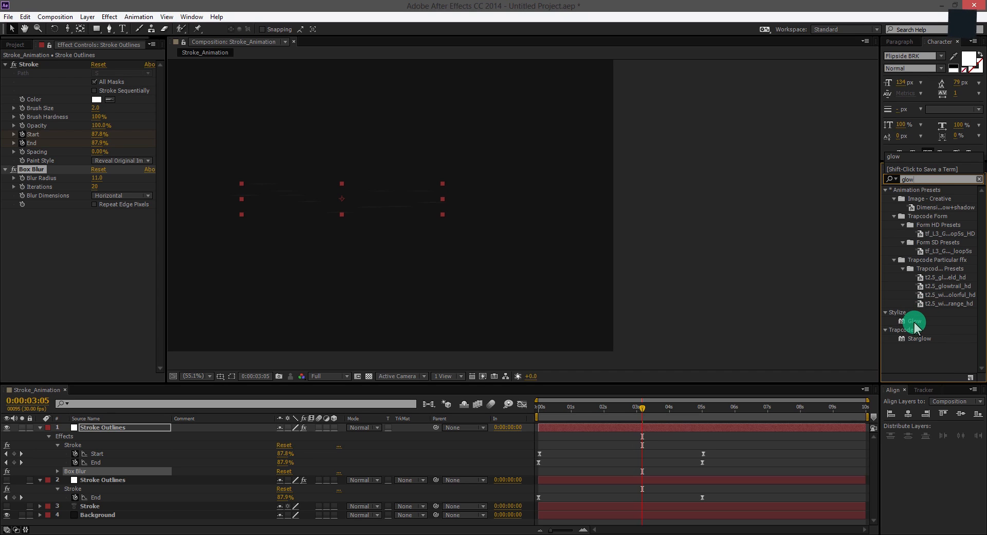
double_click(915, 321)
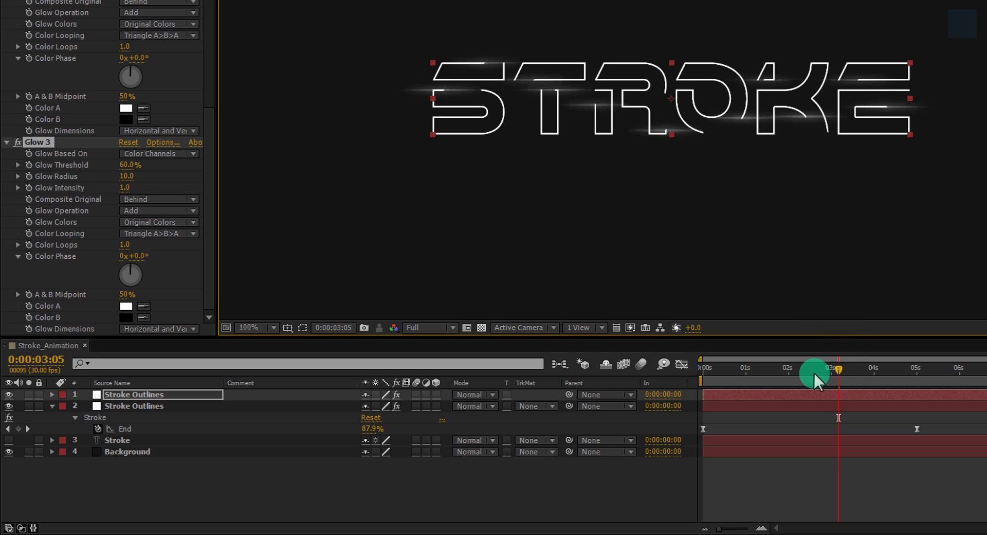
Duplicate the glowing Stroke Outlines layer after previewing the animation.
drag(838, 375, 802, 375)
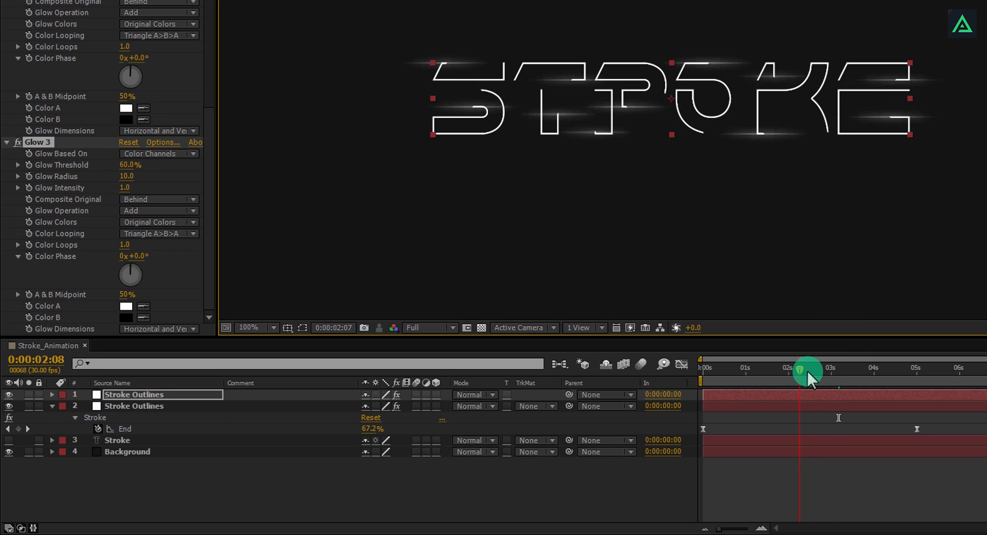
drag(811, 368, 815, 368)
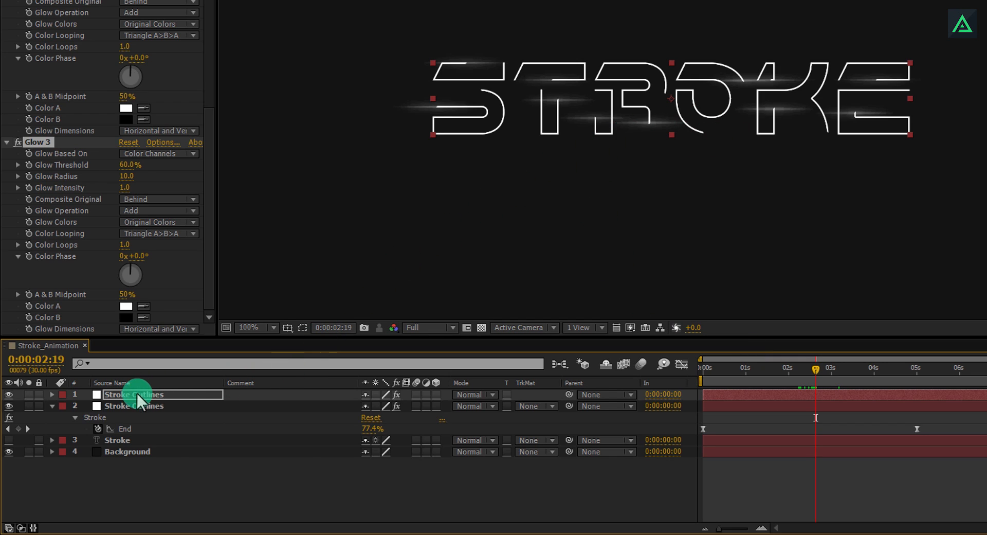
key(ctrl+d)
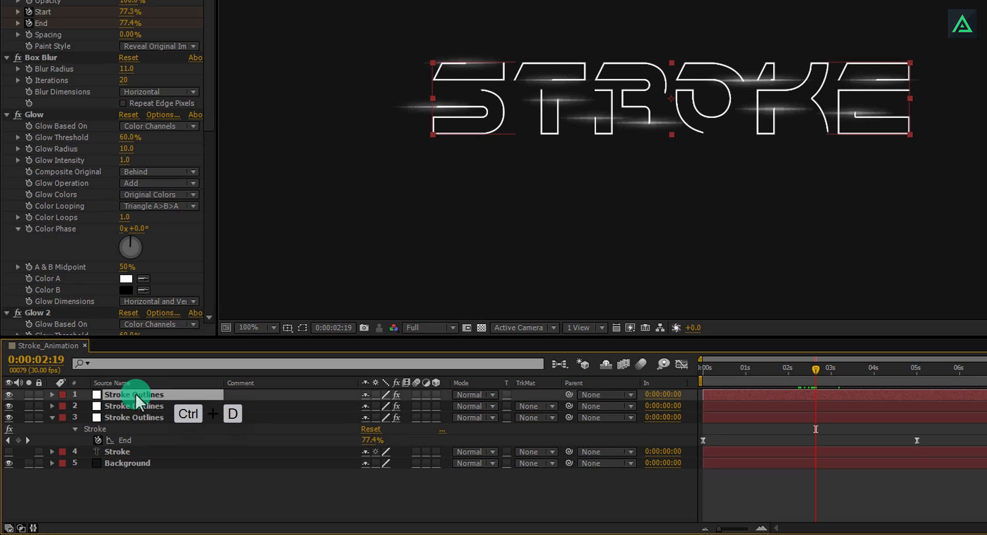
key(Ctrl+D)
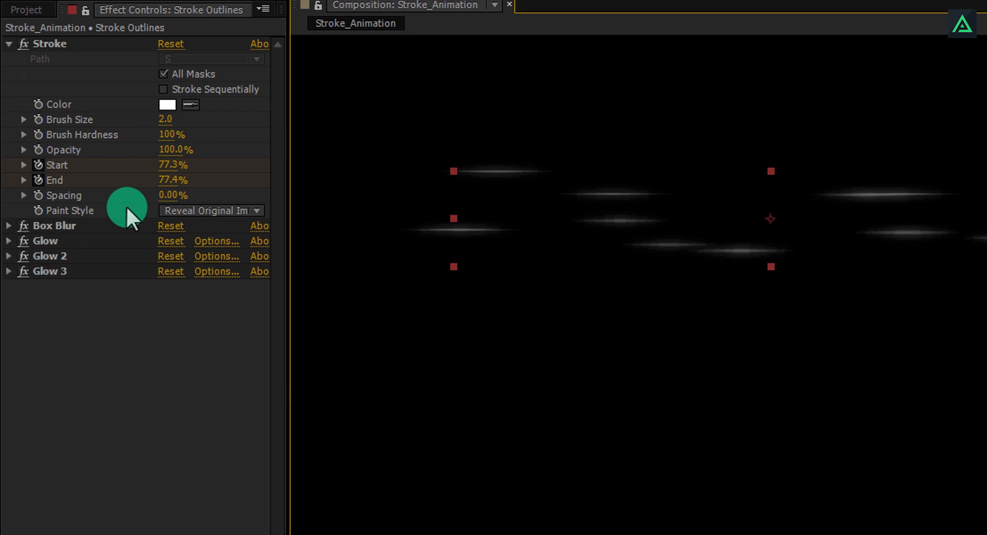
Change the copy's Box Blur radius in Effect Controls.
click(12, 42)
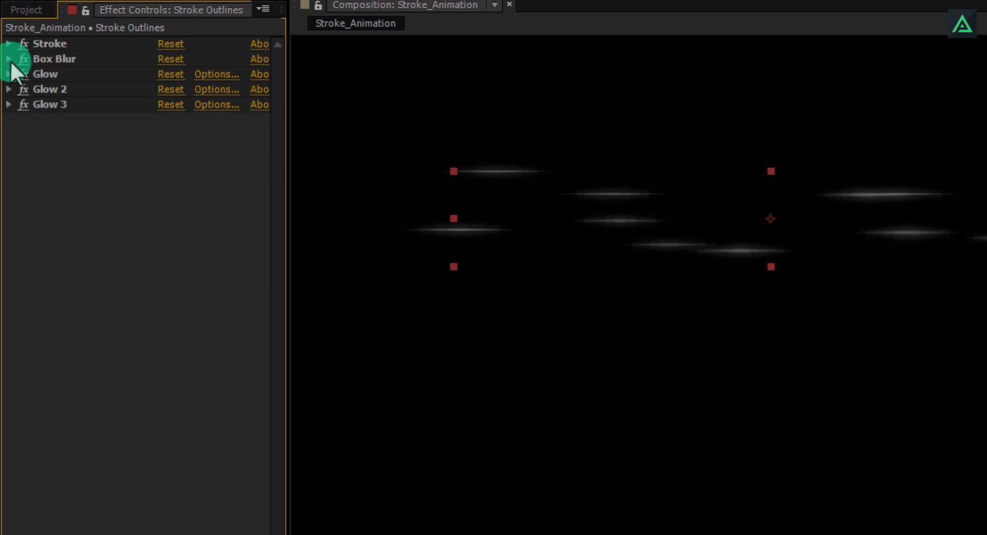
click(11, 59)
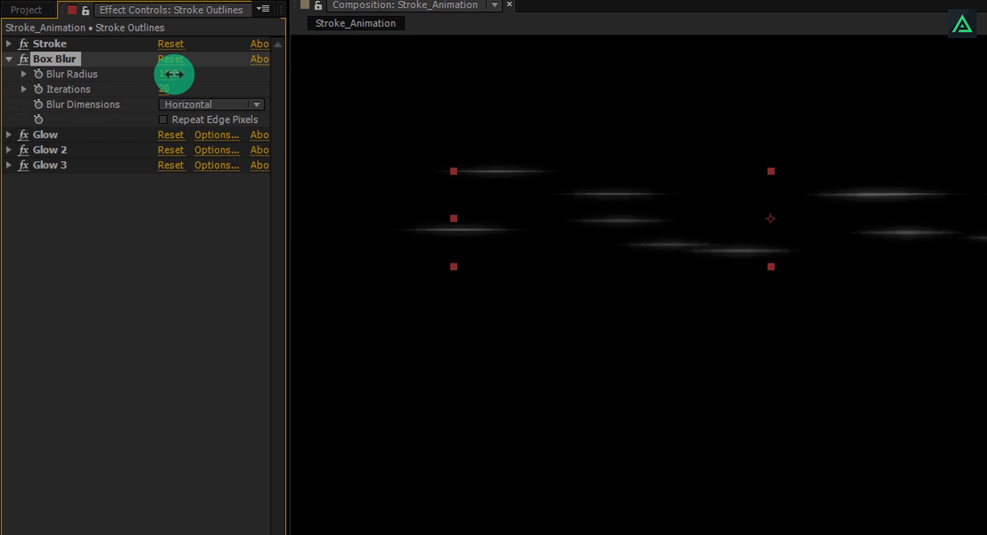
drag(170, 73, 170, 82)
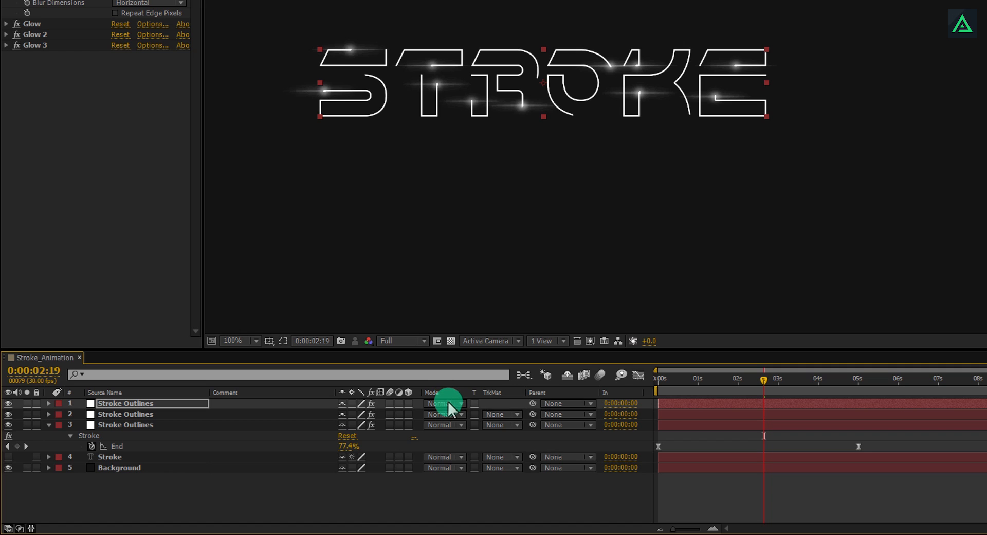
click(442, 403)
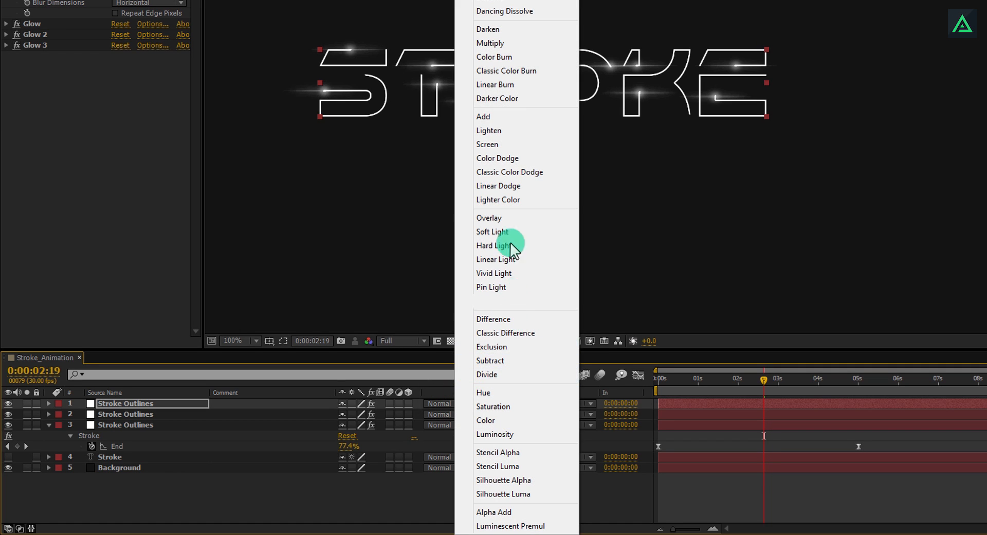
click(487, 144)
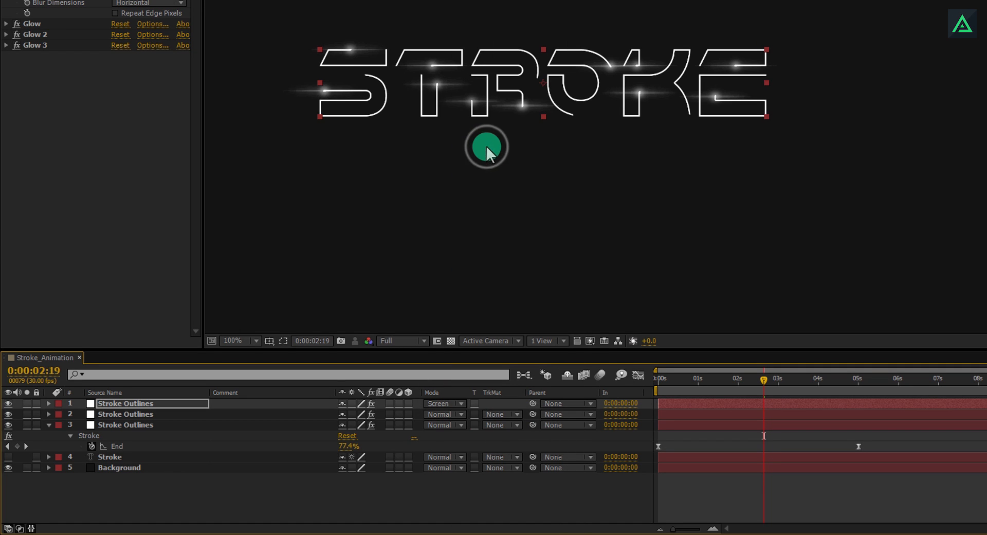
click(439, 414)
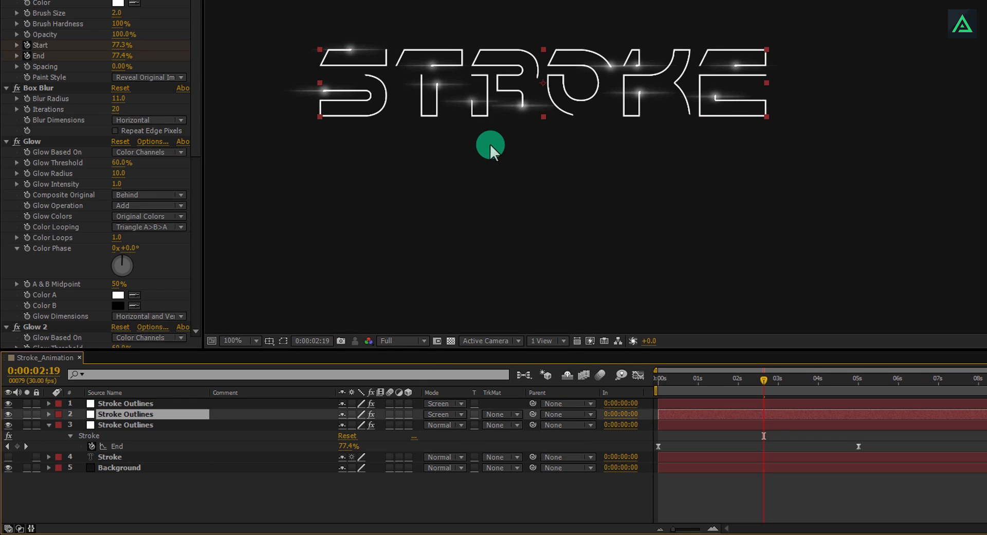
drag(764, 378, 710, 378)
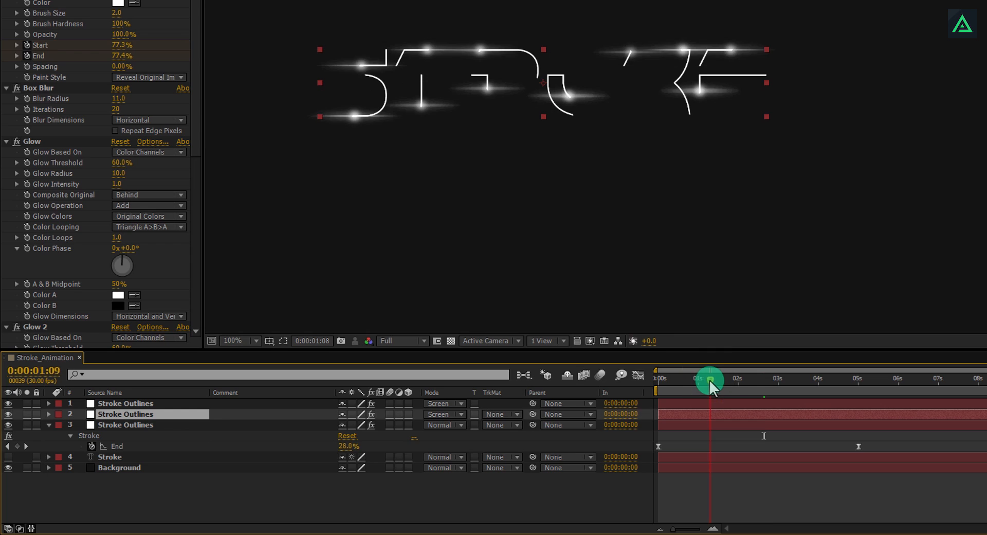
drag(709, 380, 842, 380)
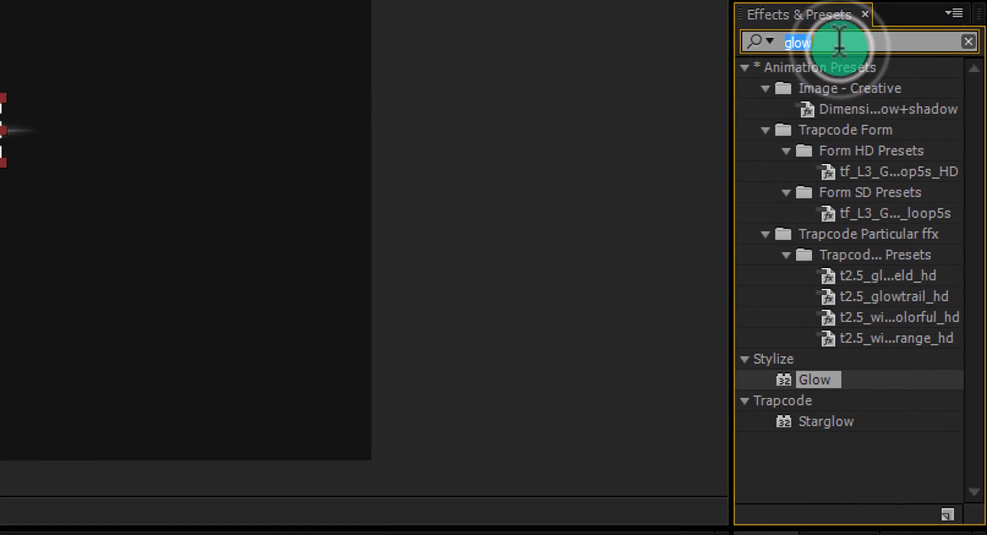
Apply CC Burn Film to the Stroke text layer with Random Seed 10.
text(burn)
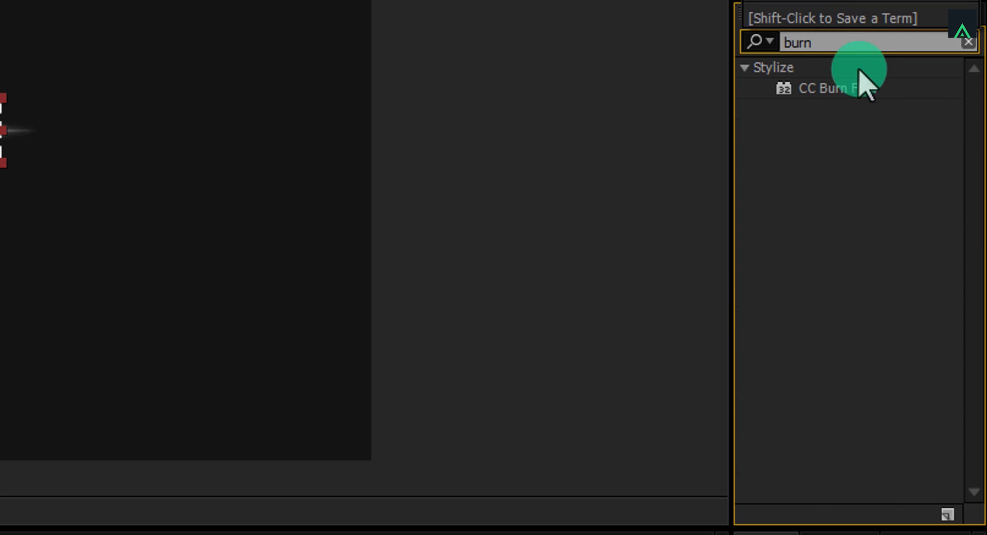
click(832, 88)
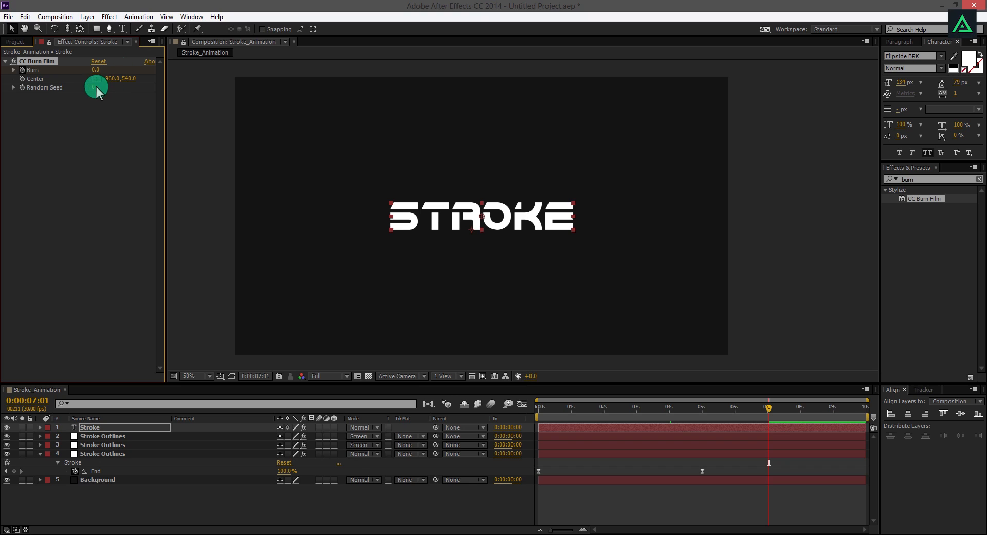
click(96, 88)
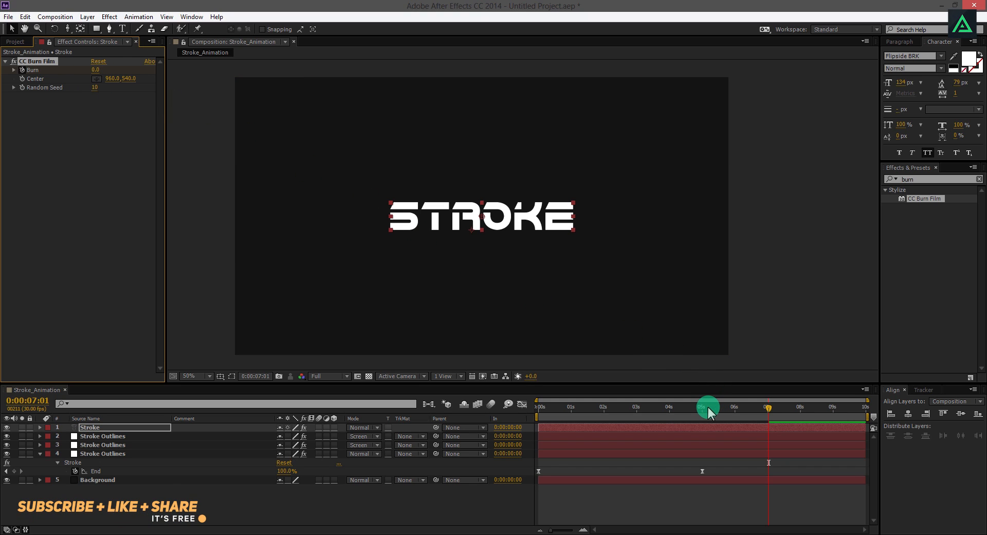
drag(707, 406, 724, 406)
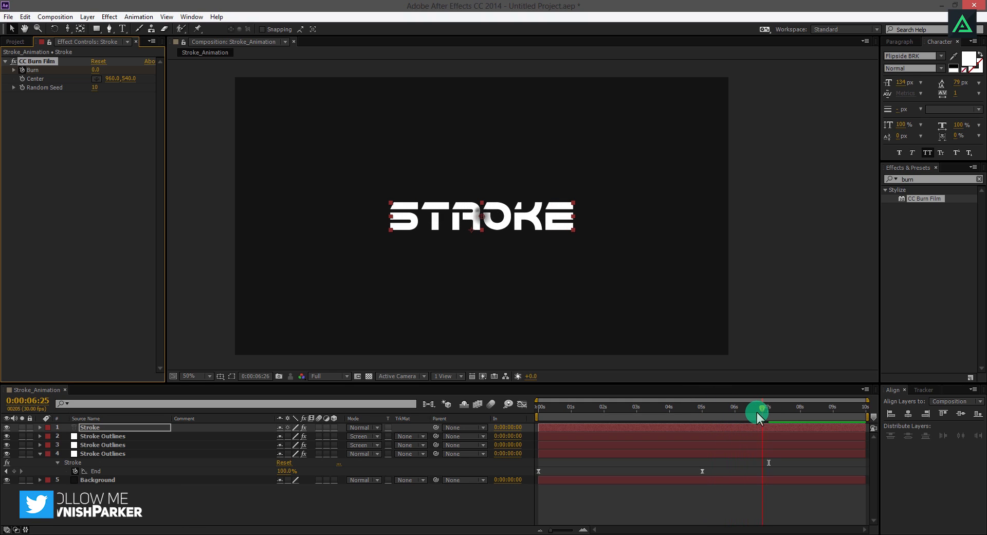
drag(759, 416, 716, 415)
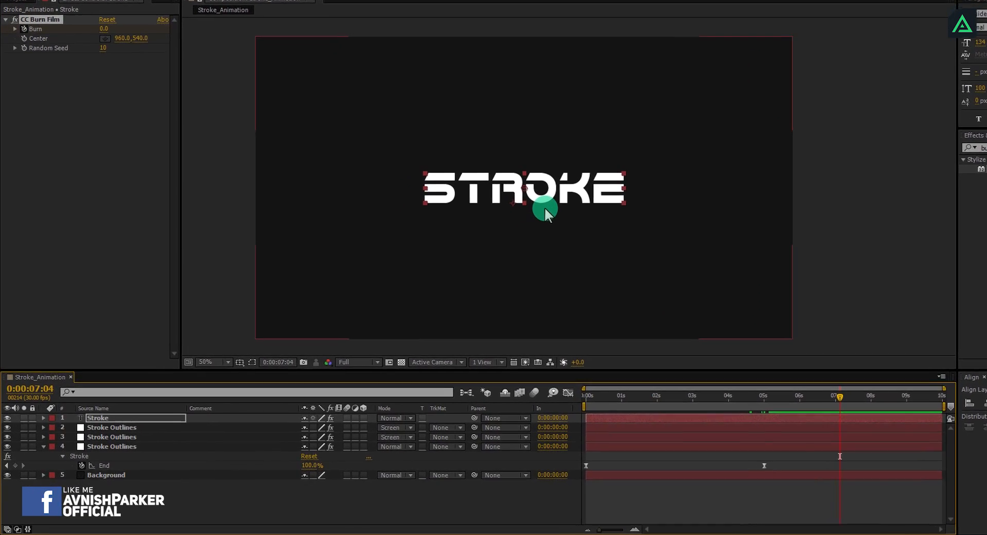
Add a Gradient Overlay style to the Stroke text with darker gray stops.
right_click(97, 417)
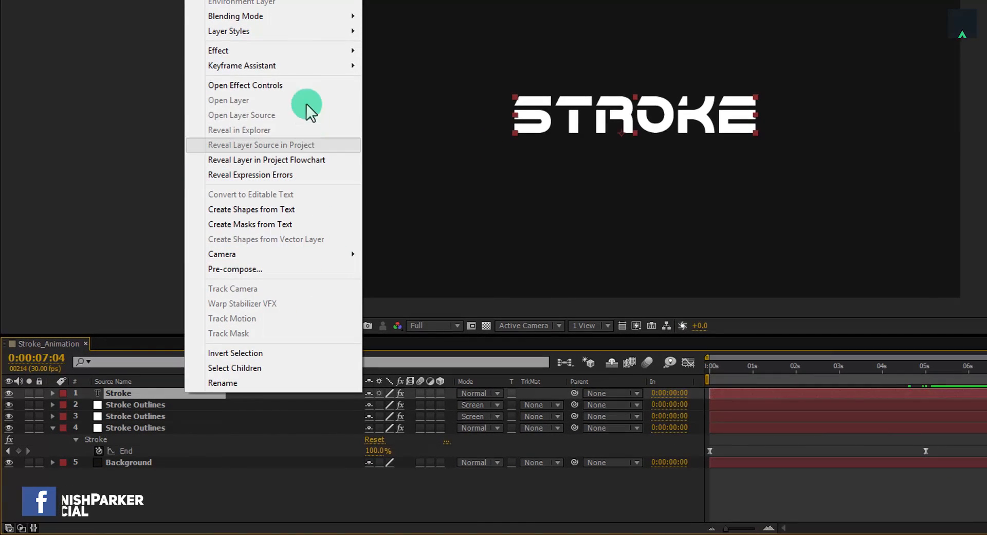
mouse_move(228, 29)
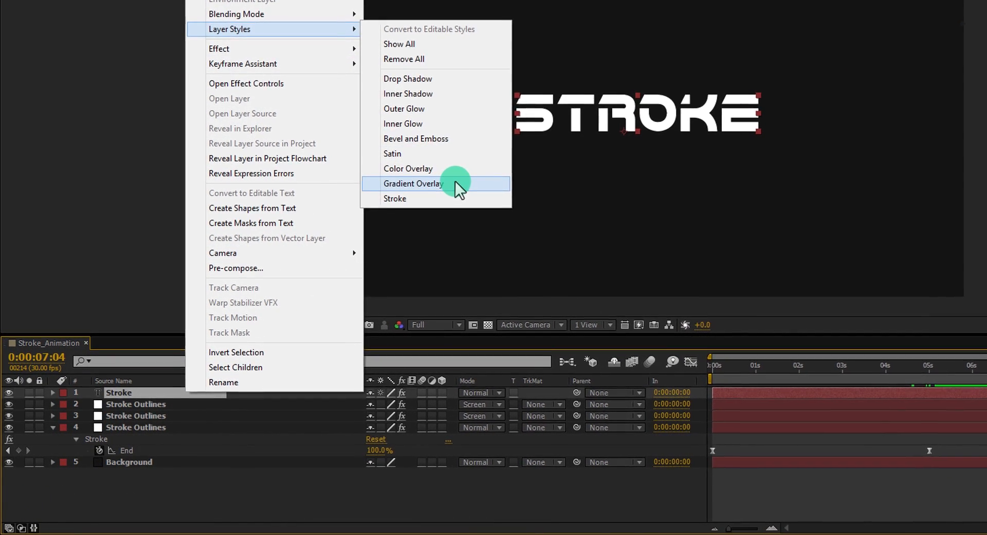
click(413, 184)
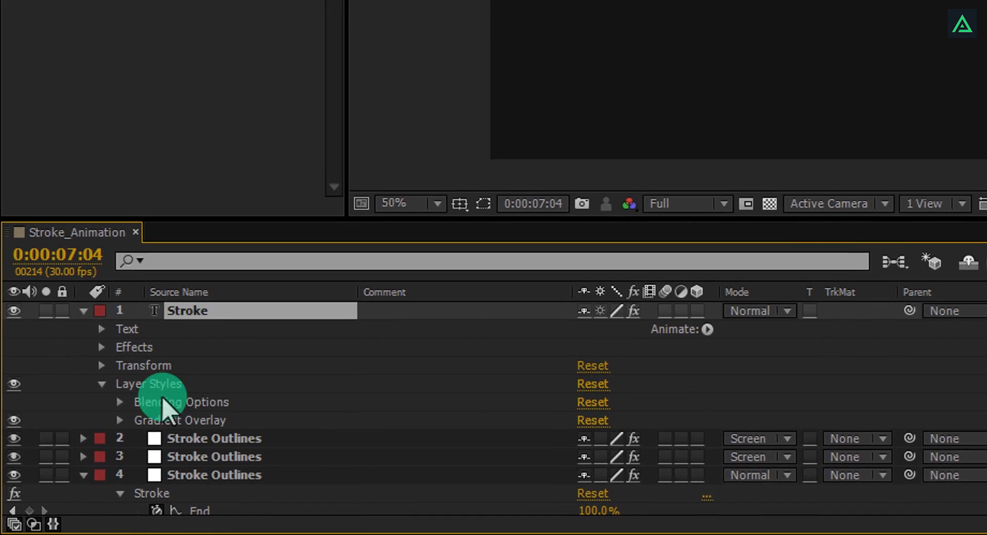
click(119, 420)
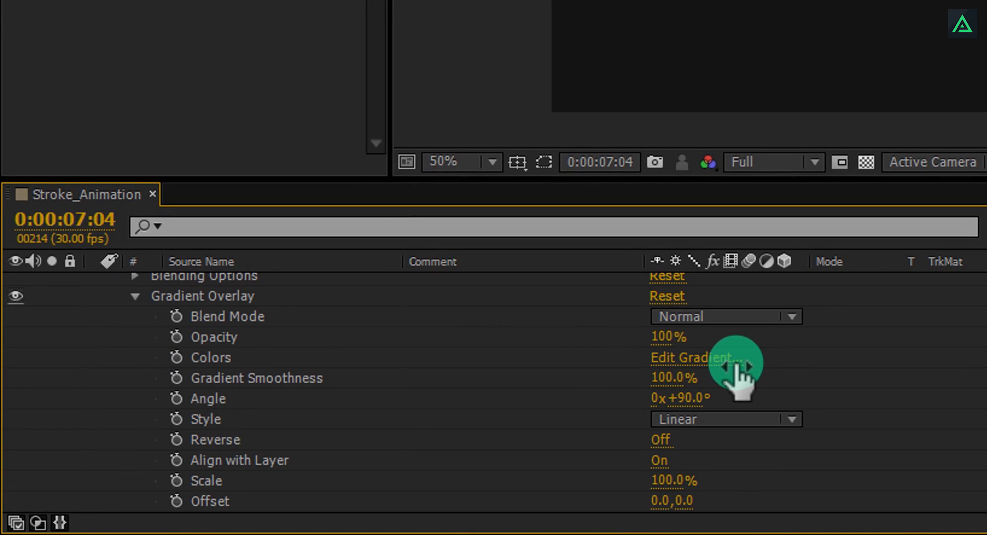
click(691, 357)
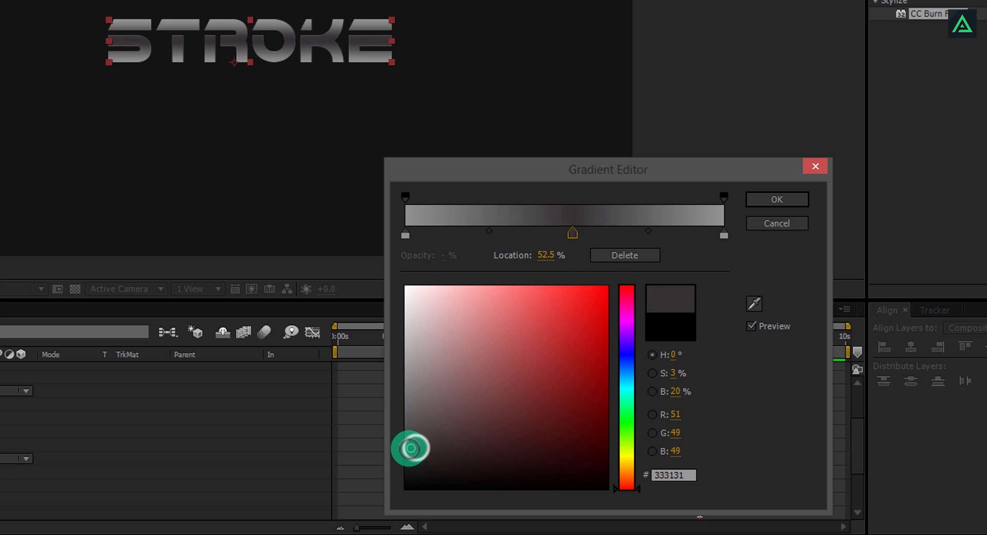
drag(410, 448, 380, 423)
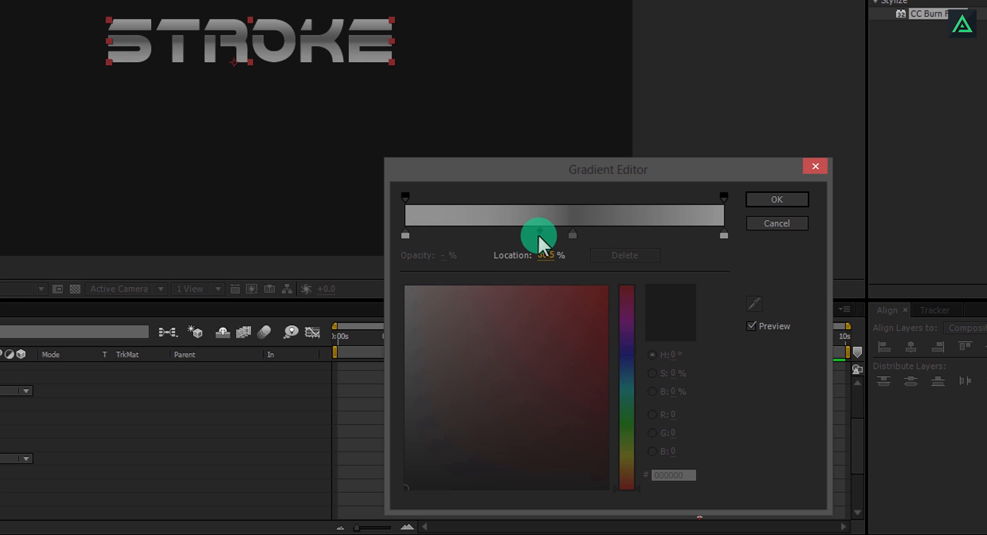
drag(538, 233, 572, 234)
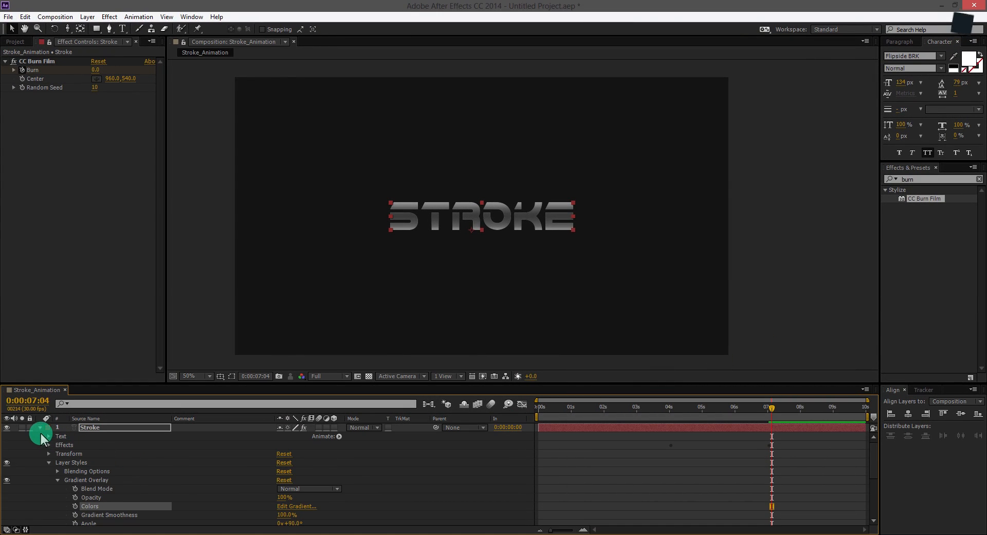
Reshape the eased speed curve of the 4–7 second Burn keyframes.
drag(771, 408, 605, 408)
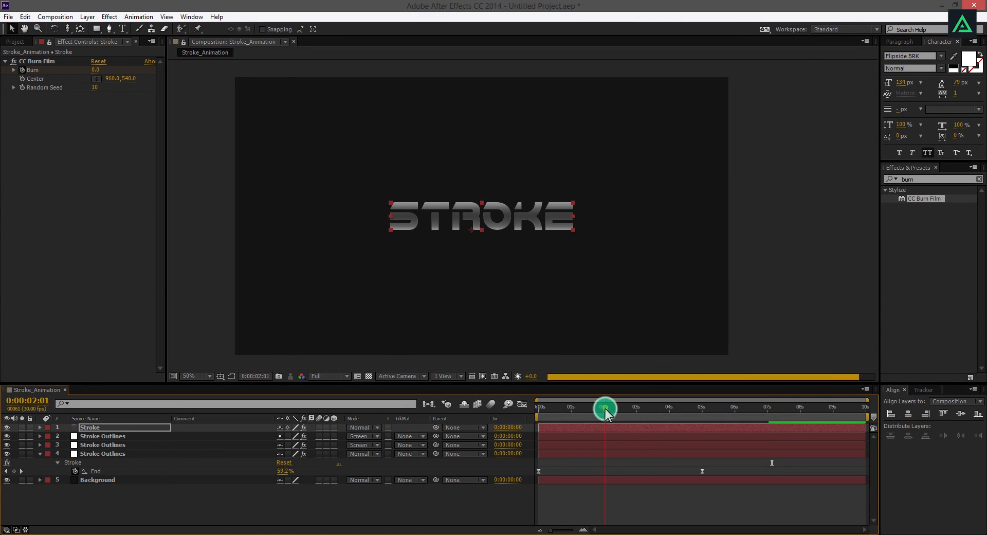
drag(604, 409, 736, 408)
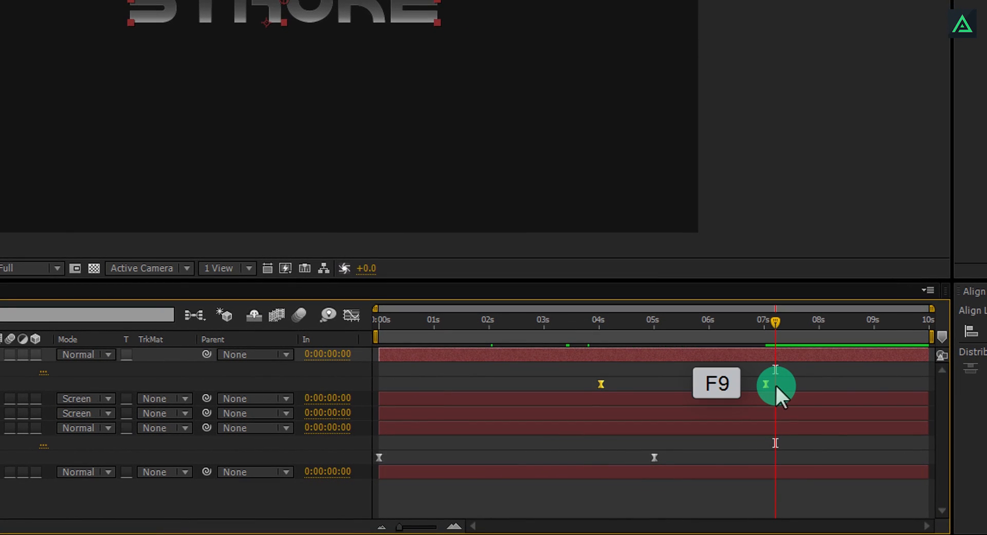
click(351, 315)
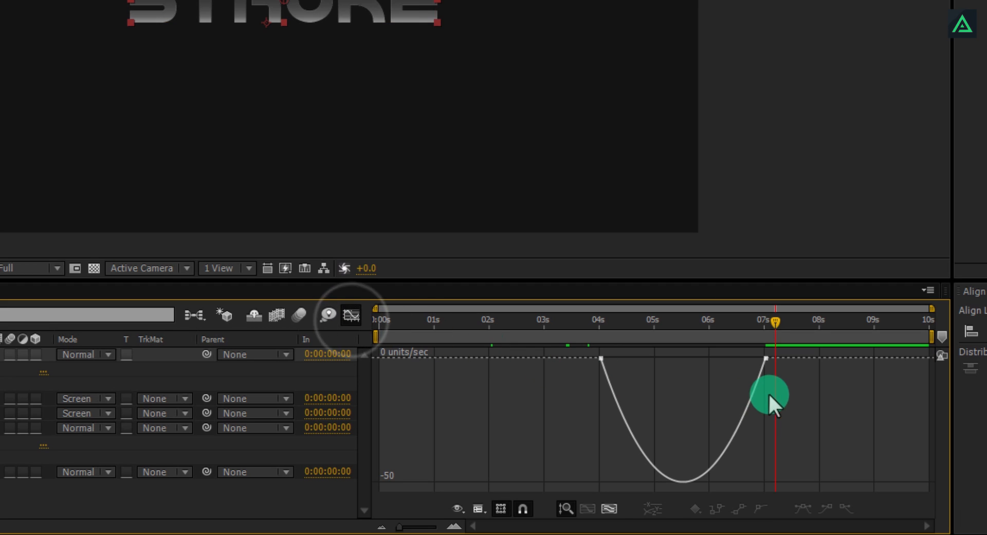
drag(769, 395, 715, 360)
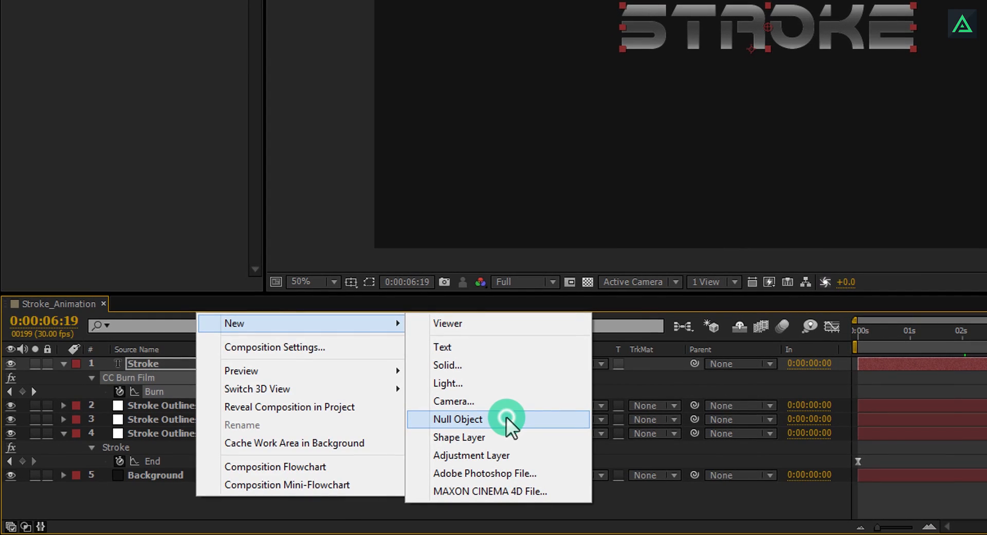
Create the Scale null and parent the Stroke and three outline layers to it.
click(458, 419)
text(Scale)
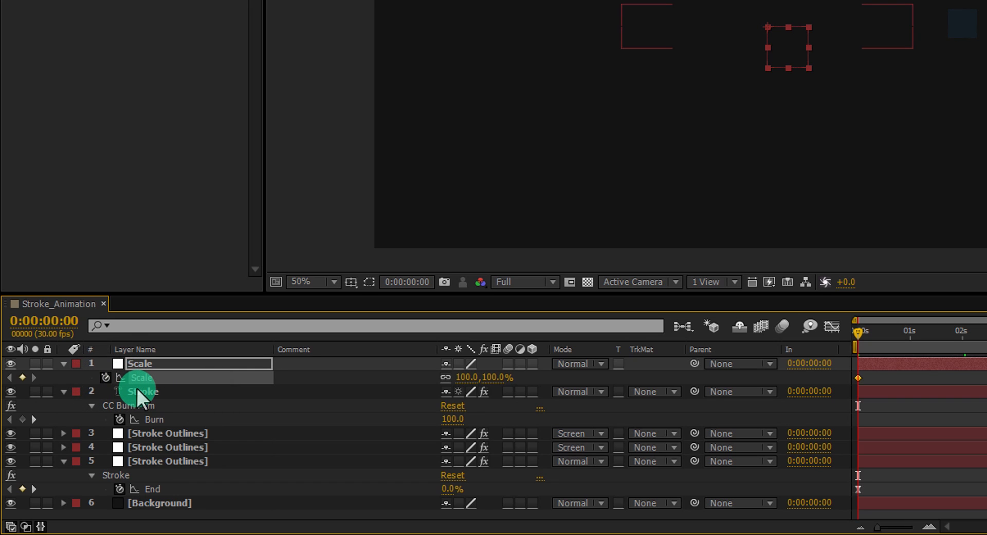
click(143, 391)
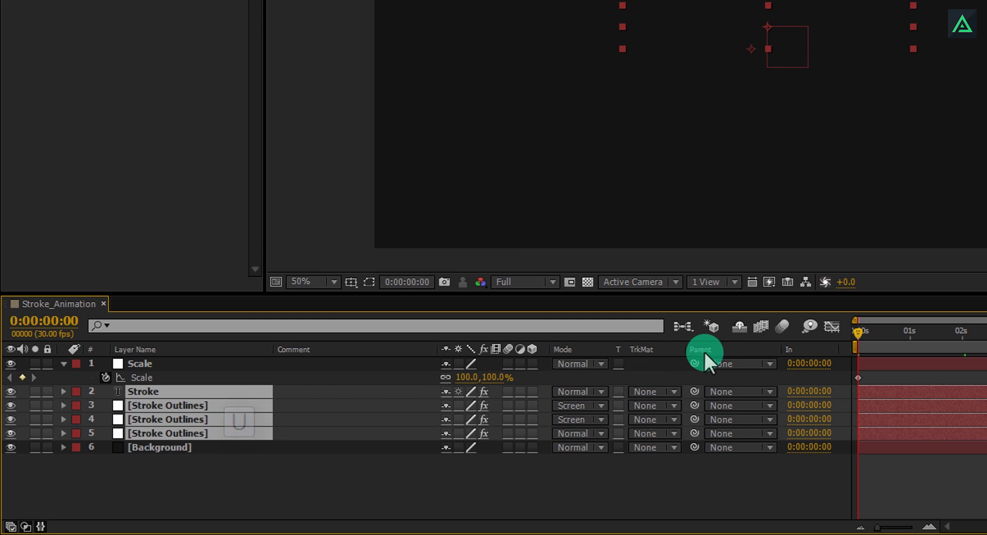
mouse_move(729, 367)
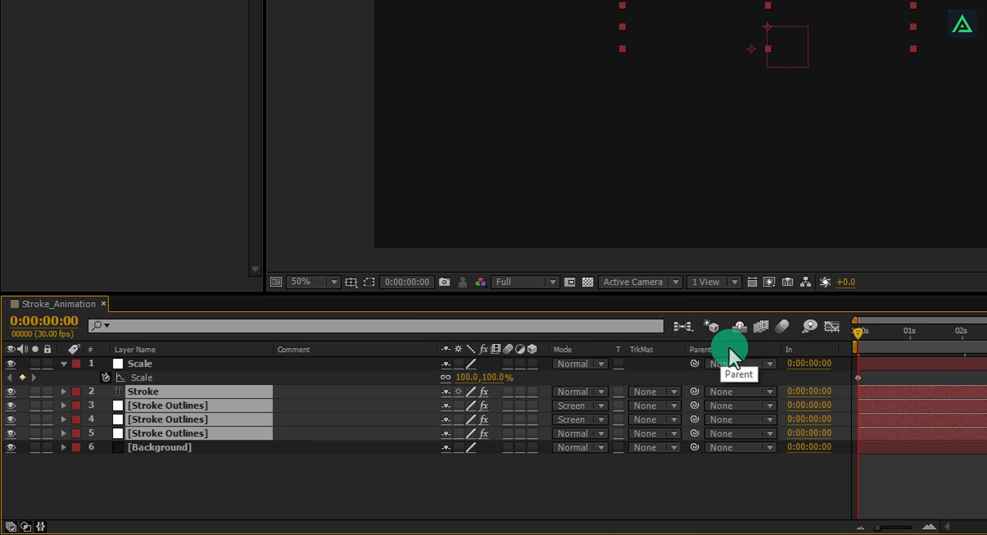
click(737, 391)
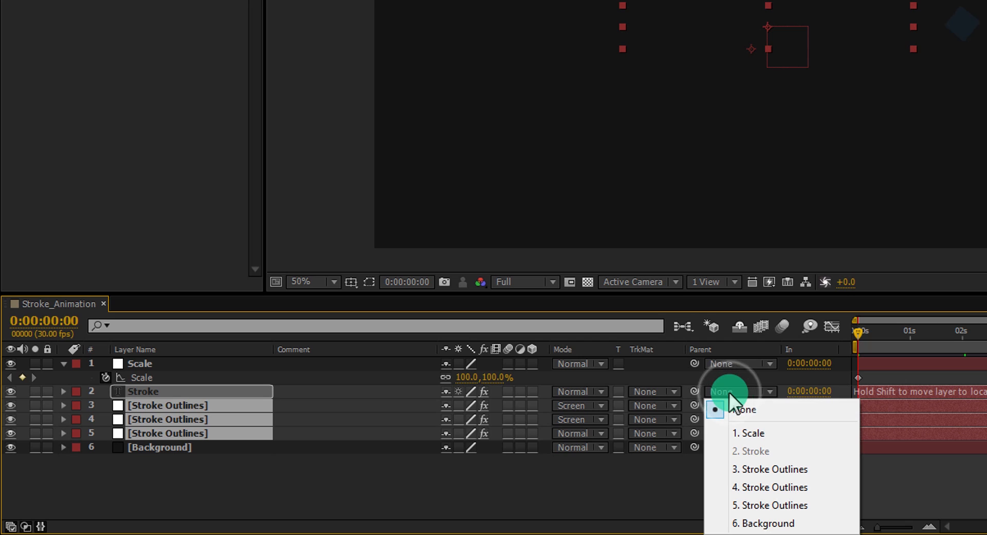
click(748, 433)
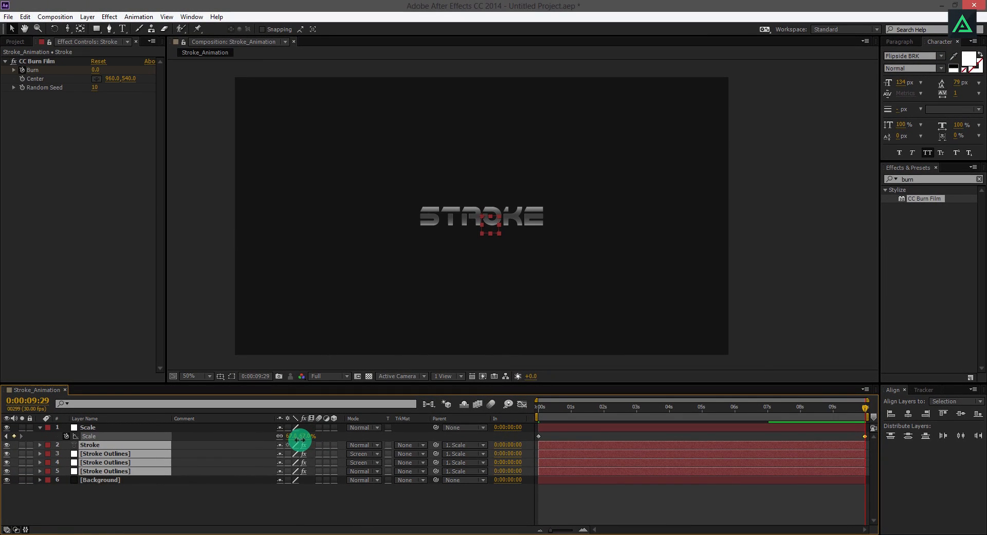
Scale the null to 67% at the timeline end and widen the keyframe easing influence.
click(87, 427)
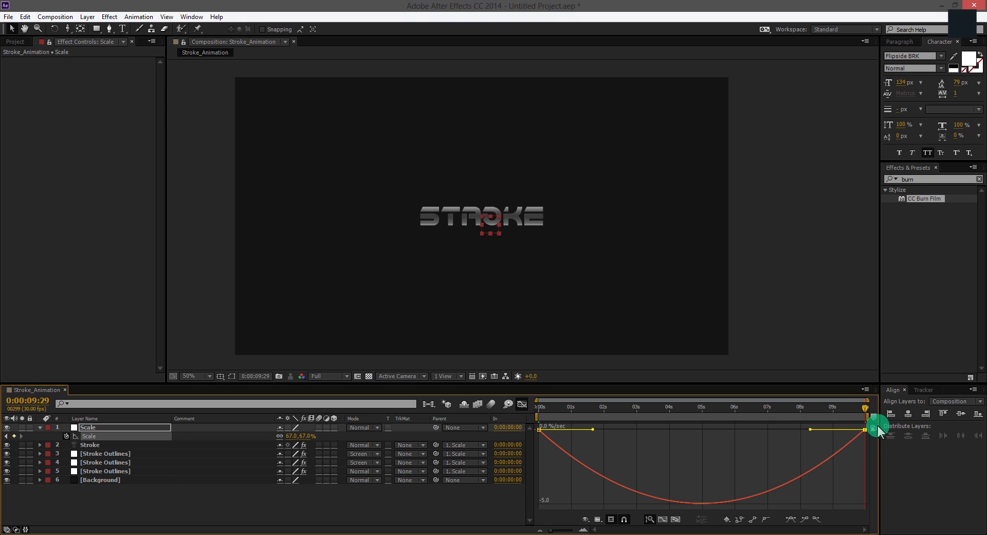
drag(875, 429, 759, 431)
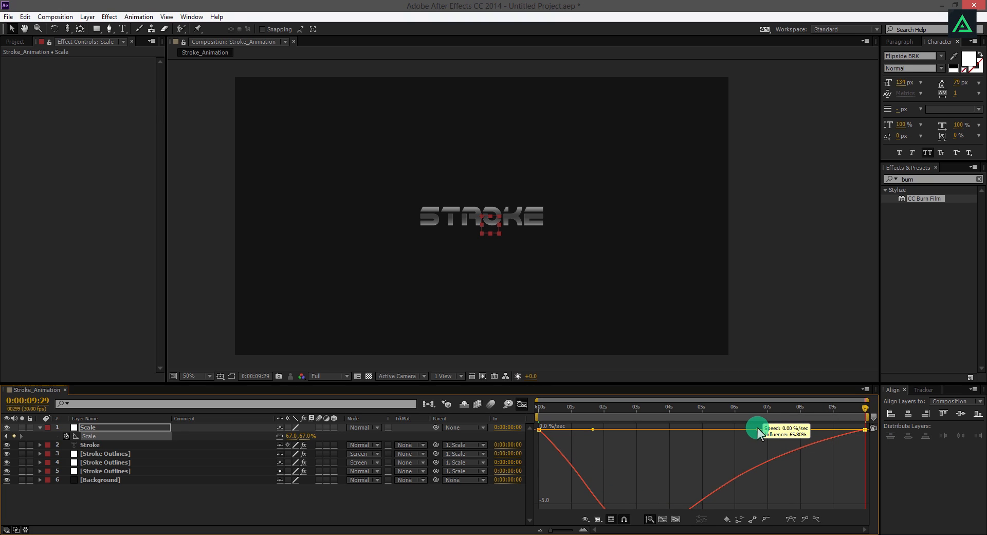
click(523, 405)
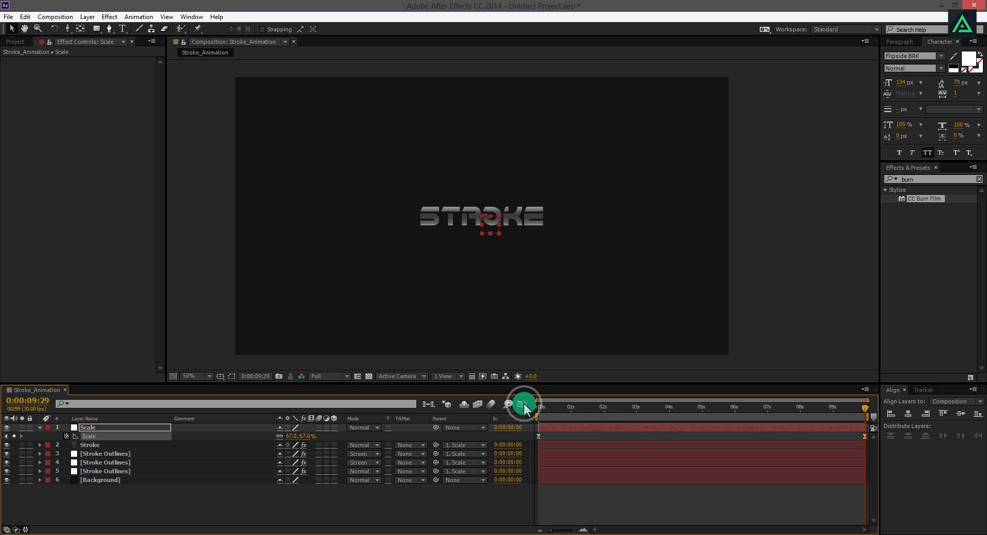